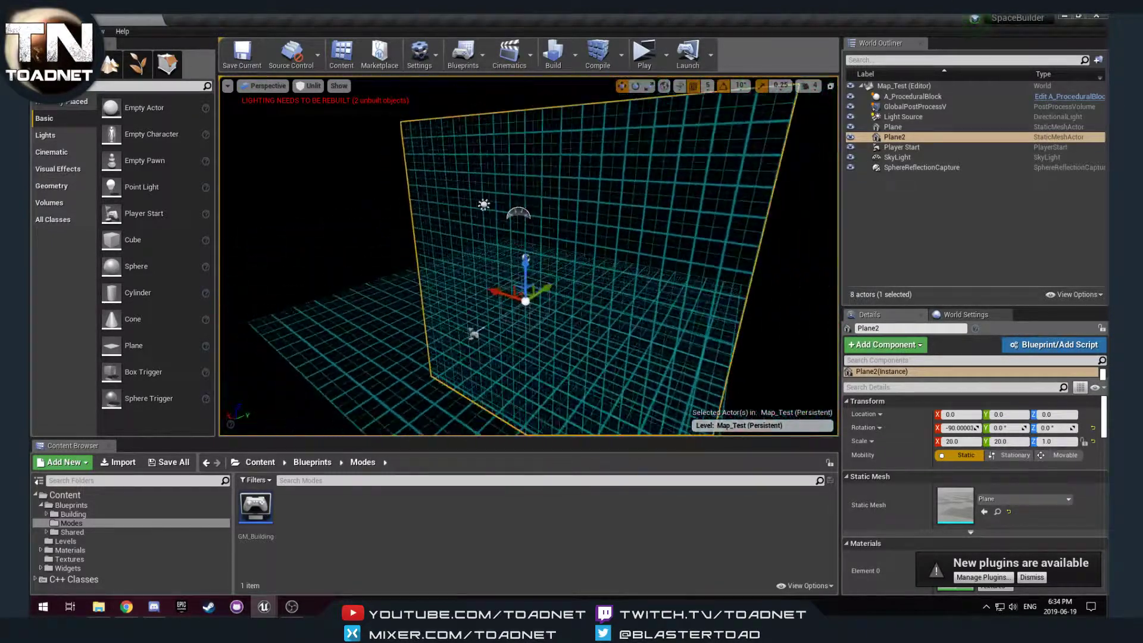
Step: Deselect Plane2 and launch the level in a new game window showing the green block
click(791, 314)
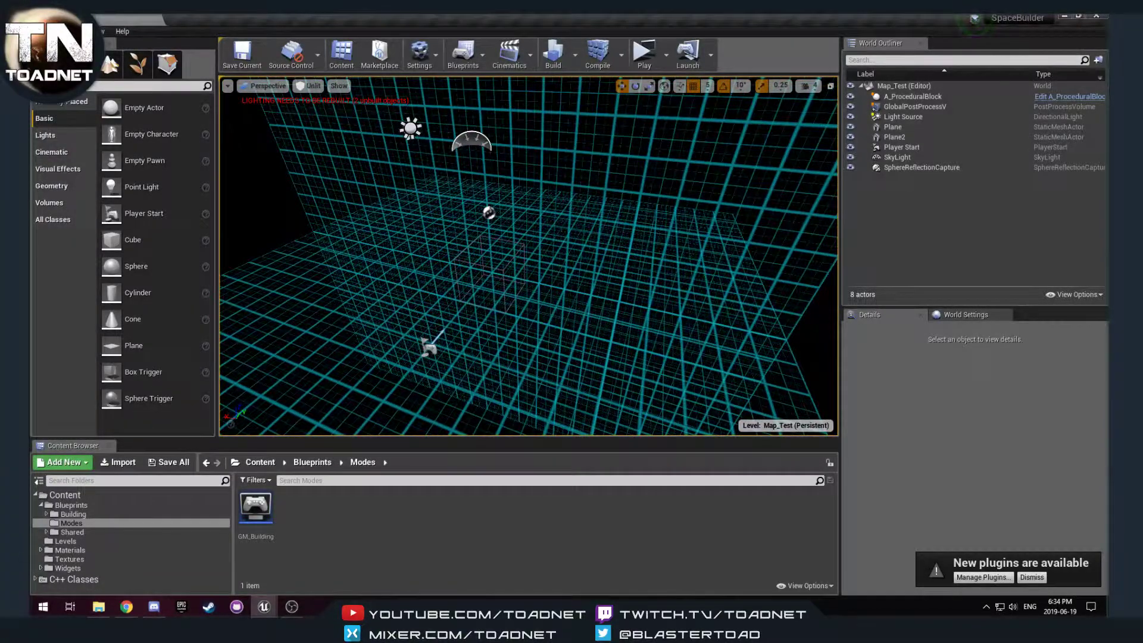
click(642, 53)
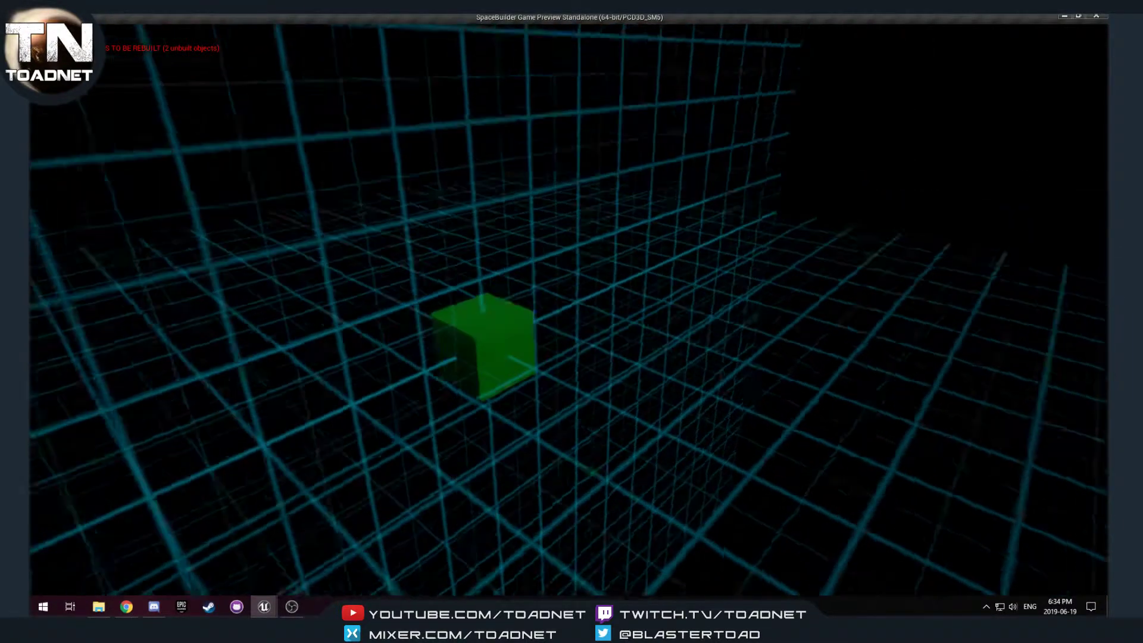
Step: Close the first preview window, return to the editor and relaunch the level in a fresh window
click(42, 606)
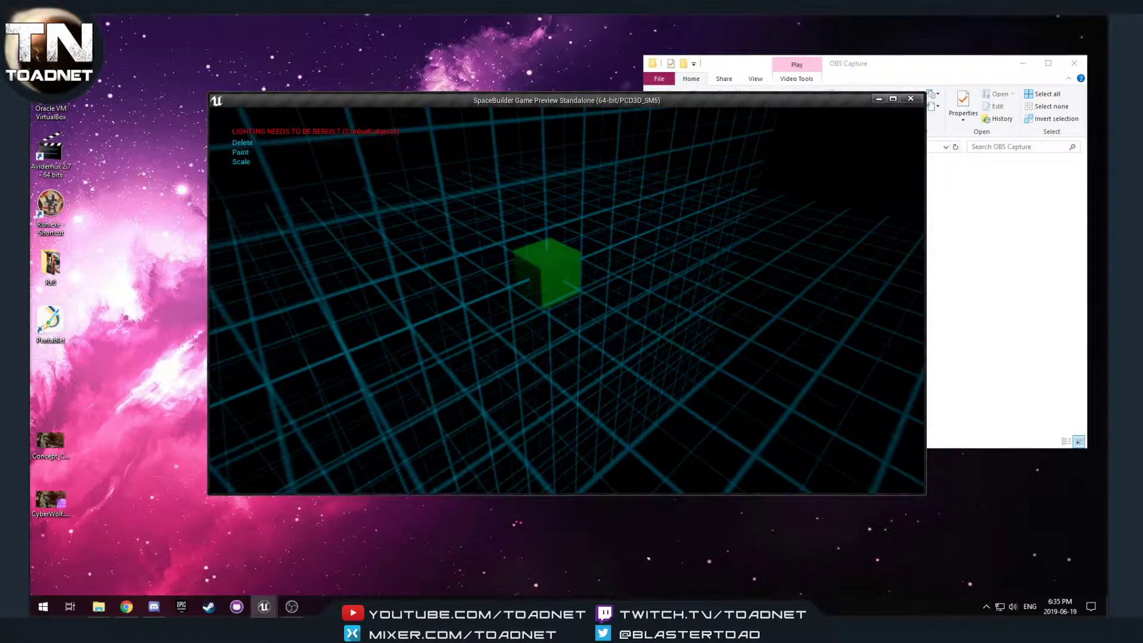
click(545, 274)
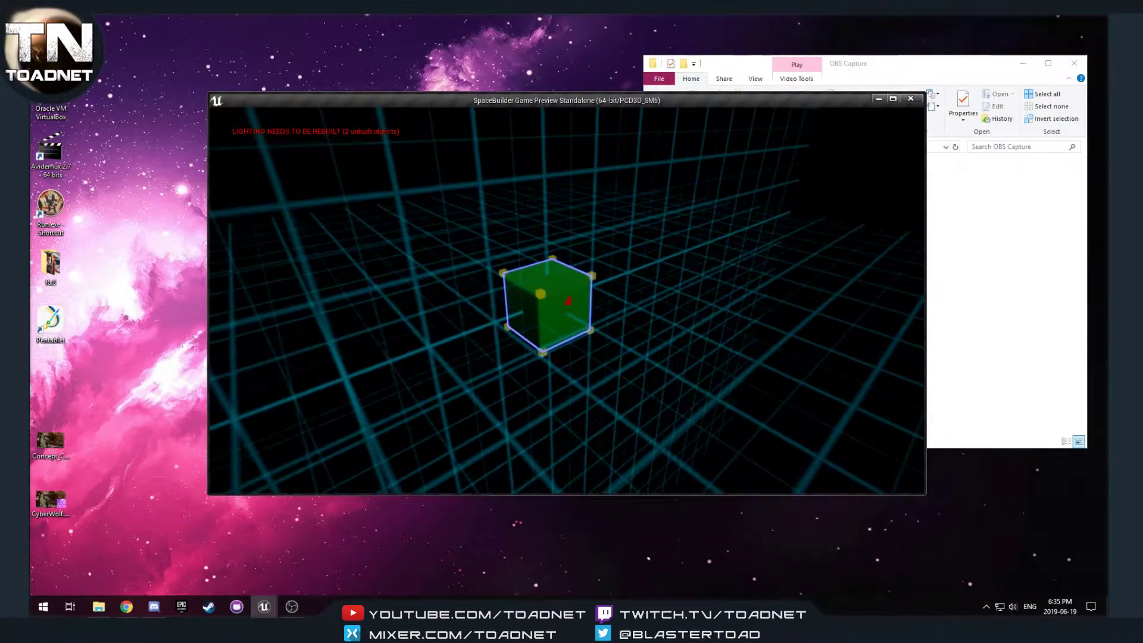
click(910, 99)
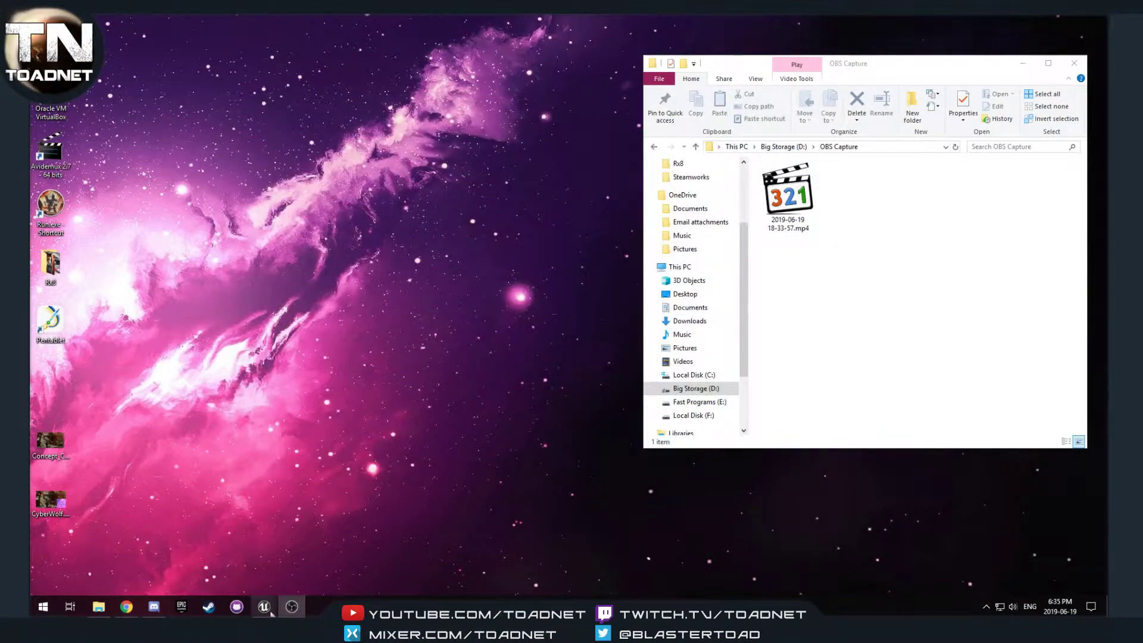
click(265, 606)
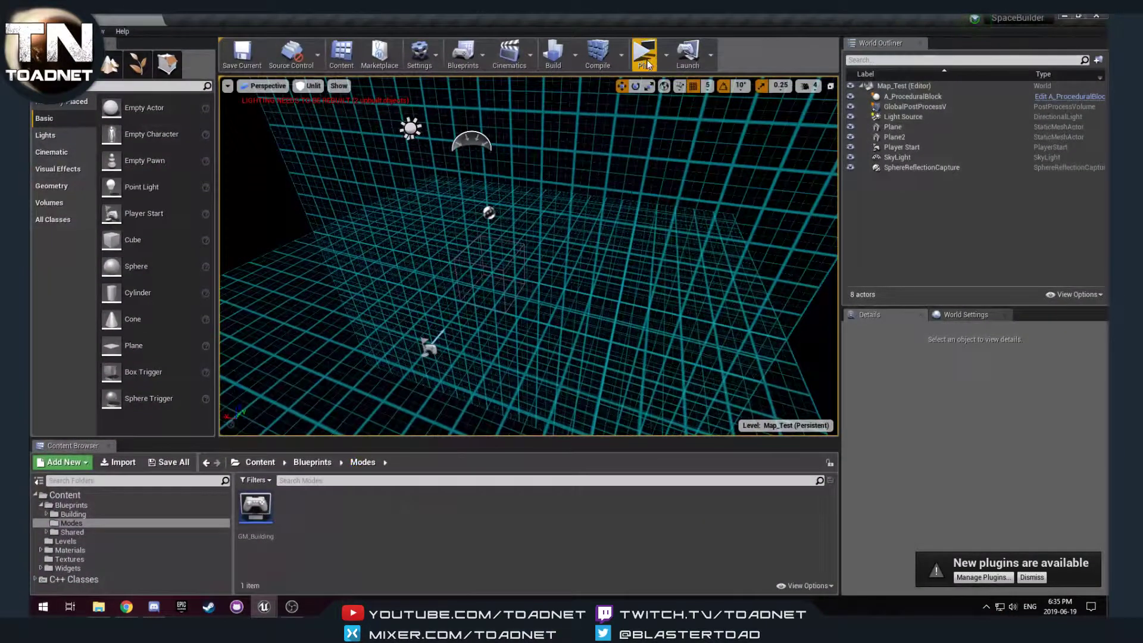
click(644, 52)
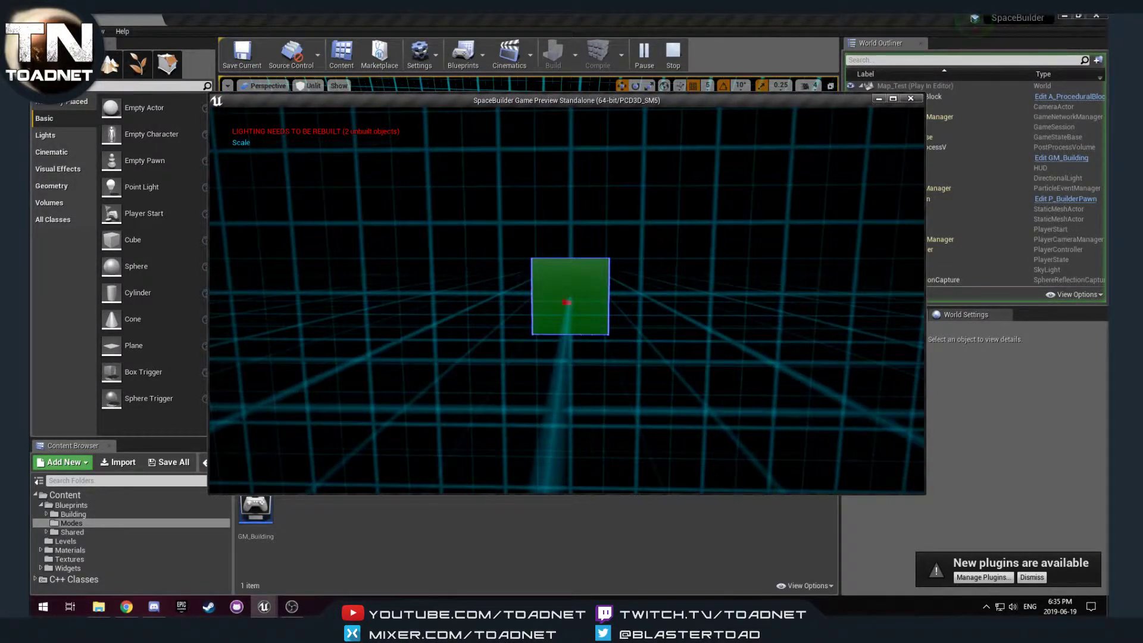
click(569, 296)
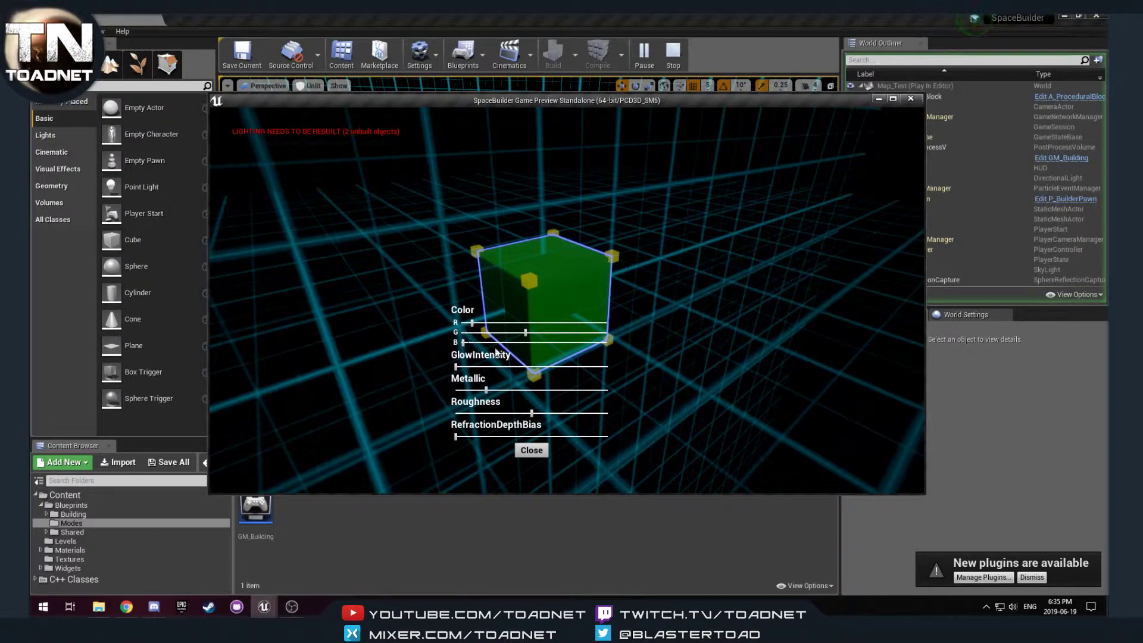
Step: Recolour block faces with the Color sliders (orange, reddish), then dismiss the colour settings
drag(467, 322, 525, 323)
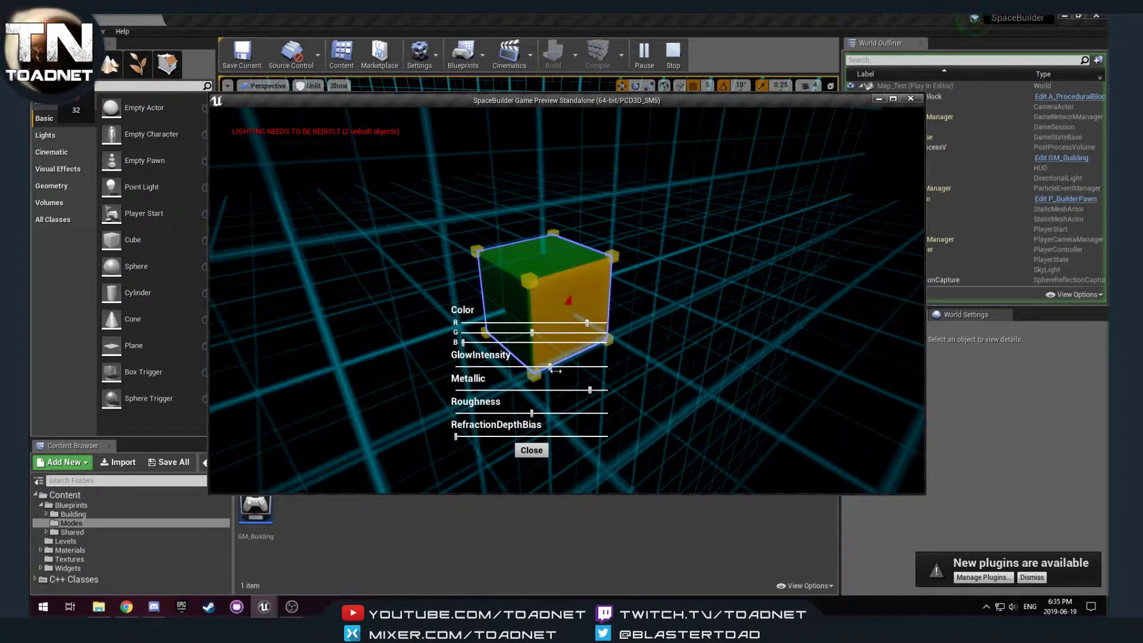
click(531, 450)
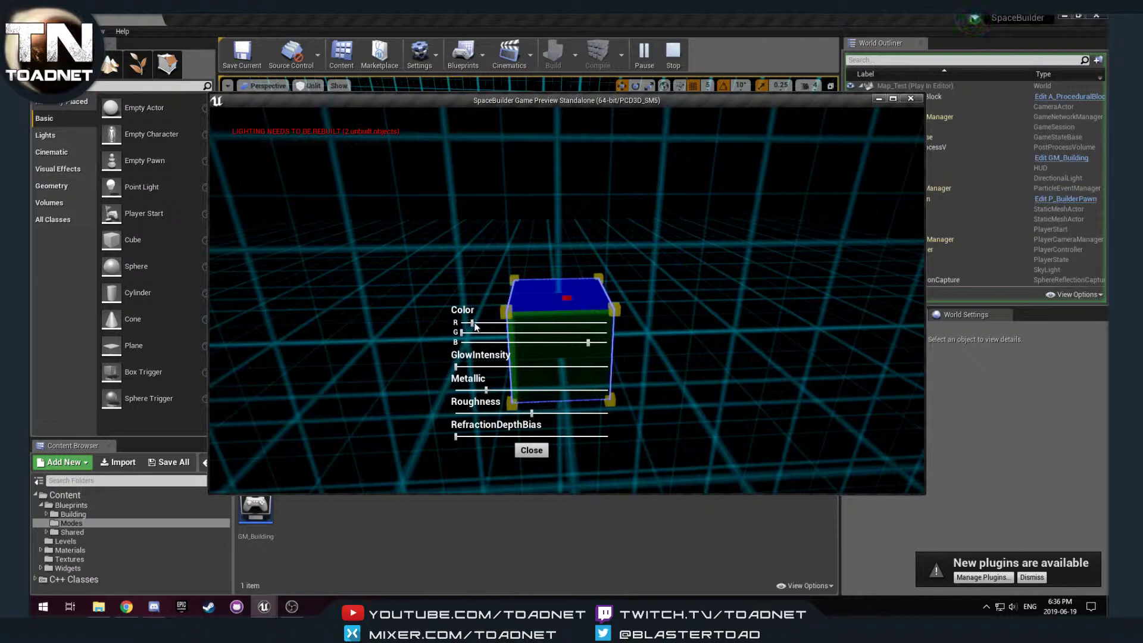
click(531, 450)
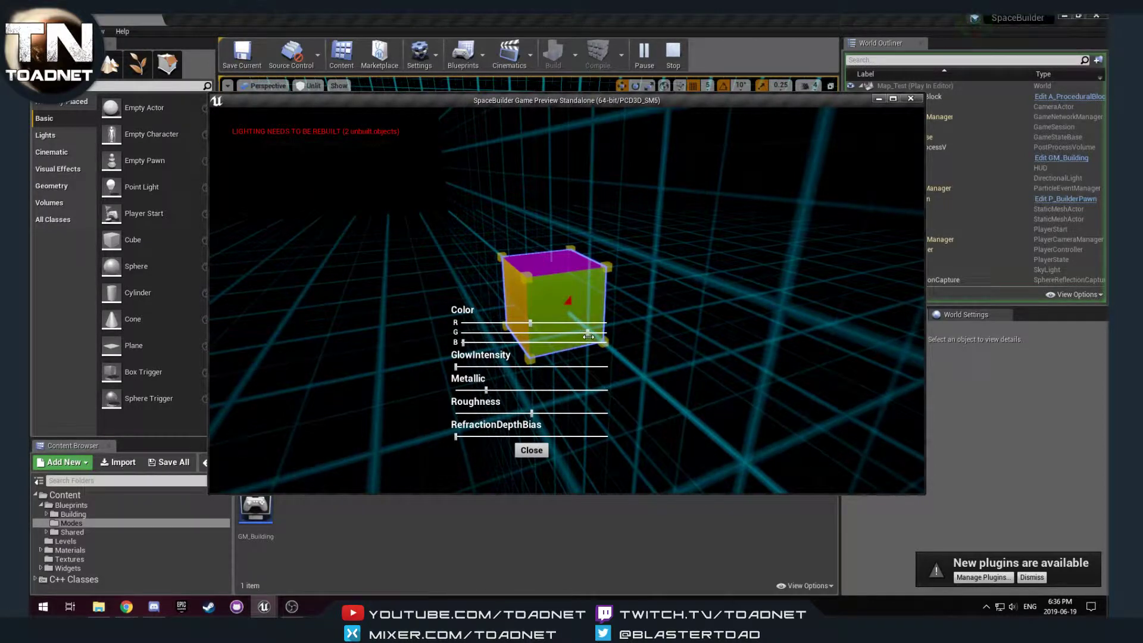
drag(530, 322, 481, 332)
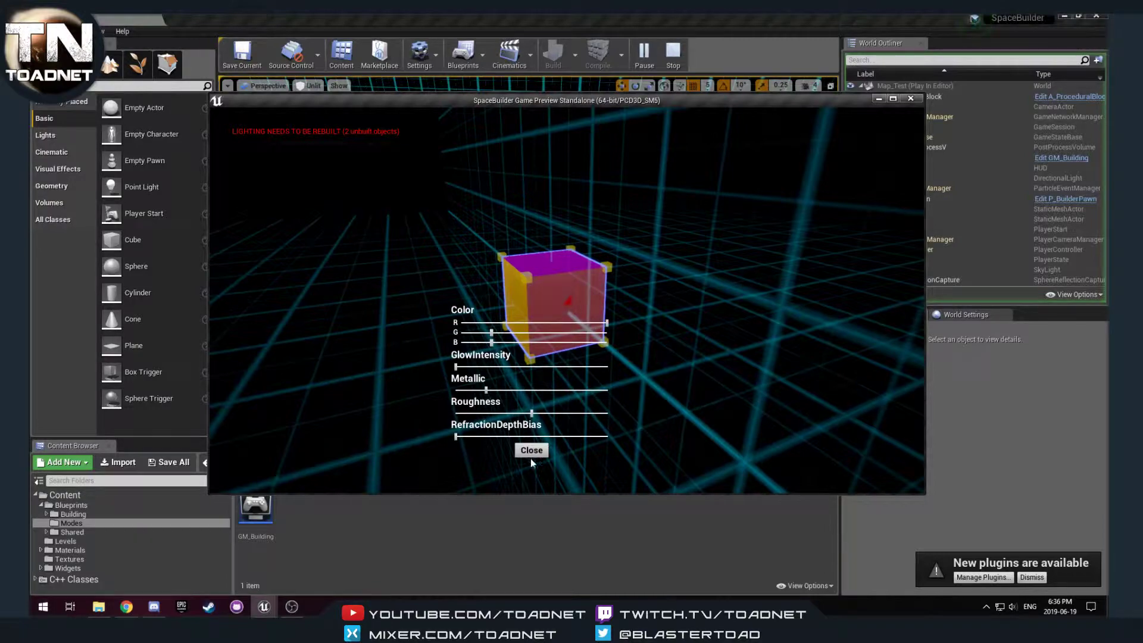
click(531, 450)
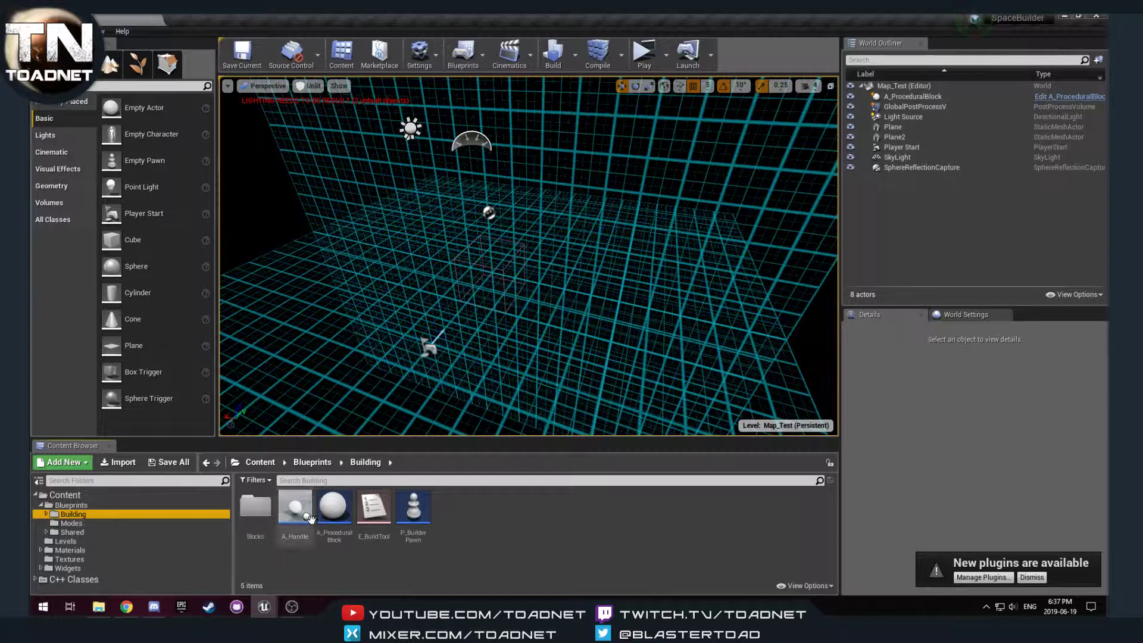
mouse_move(413, 507)
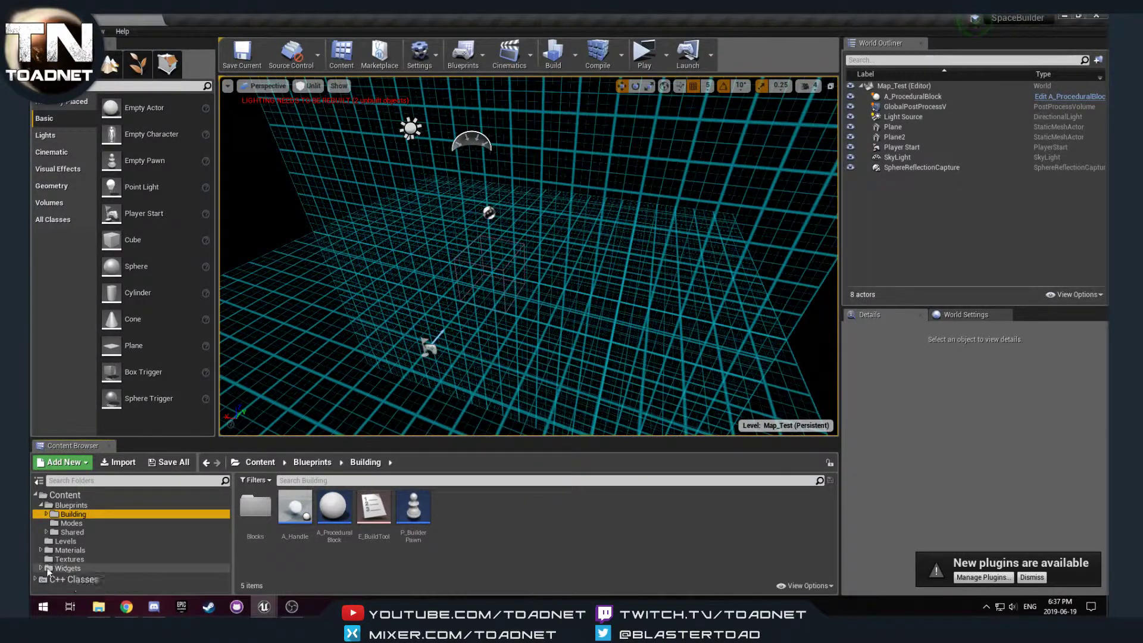
Step: Browse into Widgets/Building, look at the build HUD widget, then return to Blueprints/Building
click(66, 568)
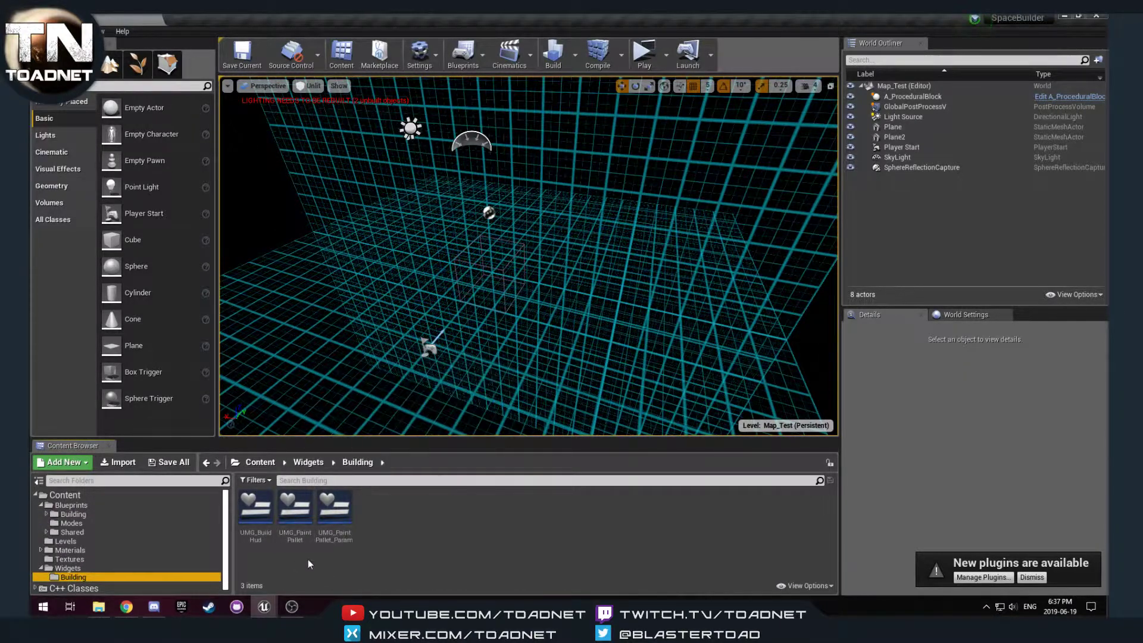
double_click(255, 507)
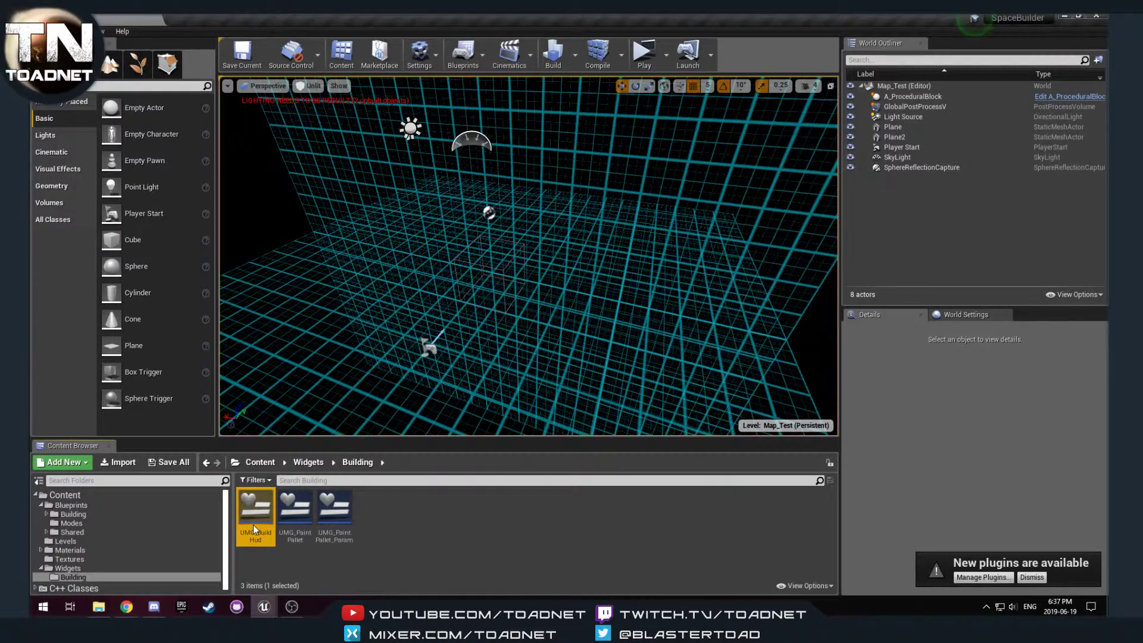
double_click(255, 507)
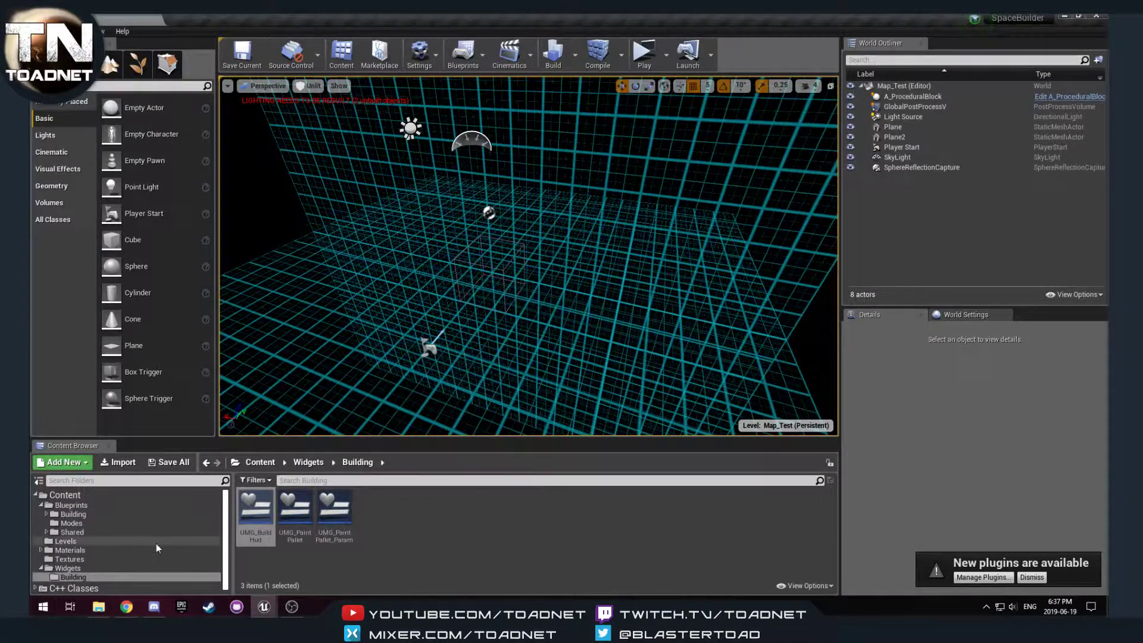
click(73, 514)
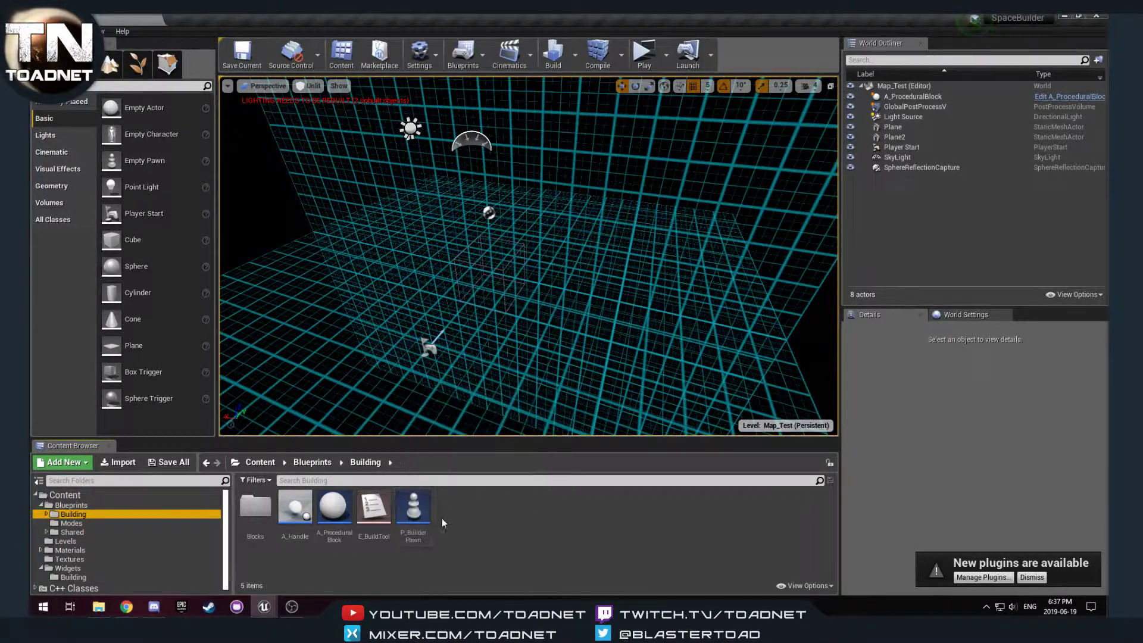
mouse_move(255, 507)
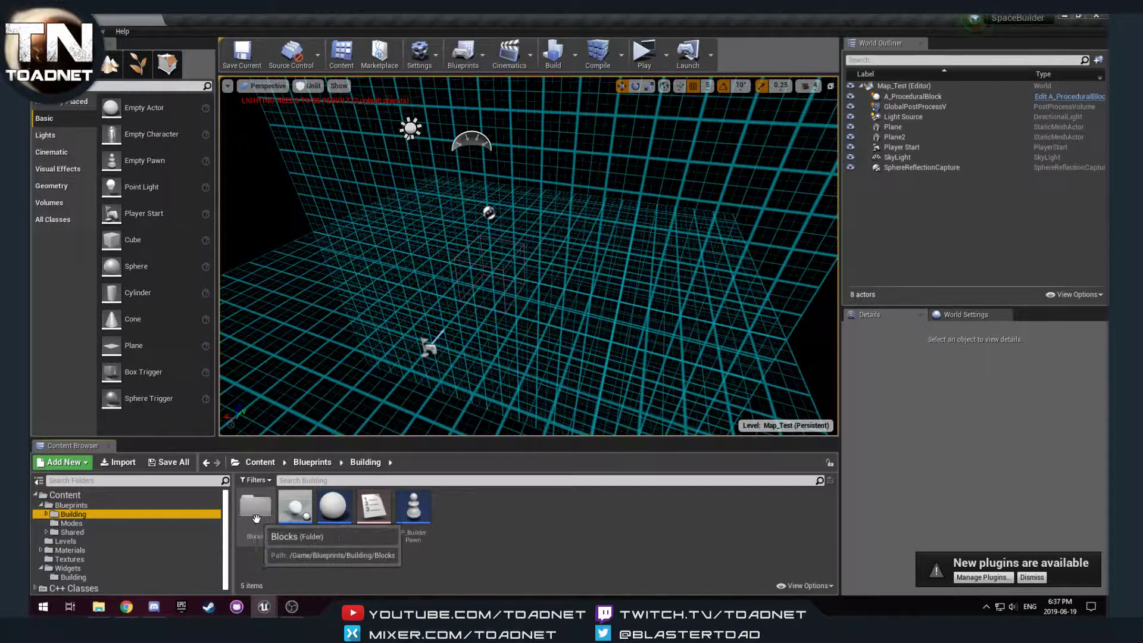
Step: Enter the Blocks folder and place an A_BuildingBlock actor into the level
double_click(255, 507)
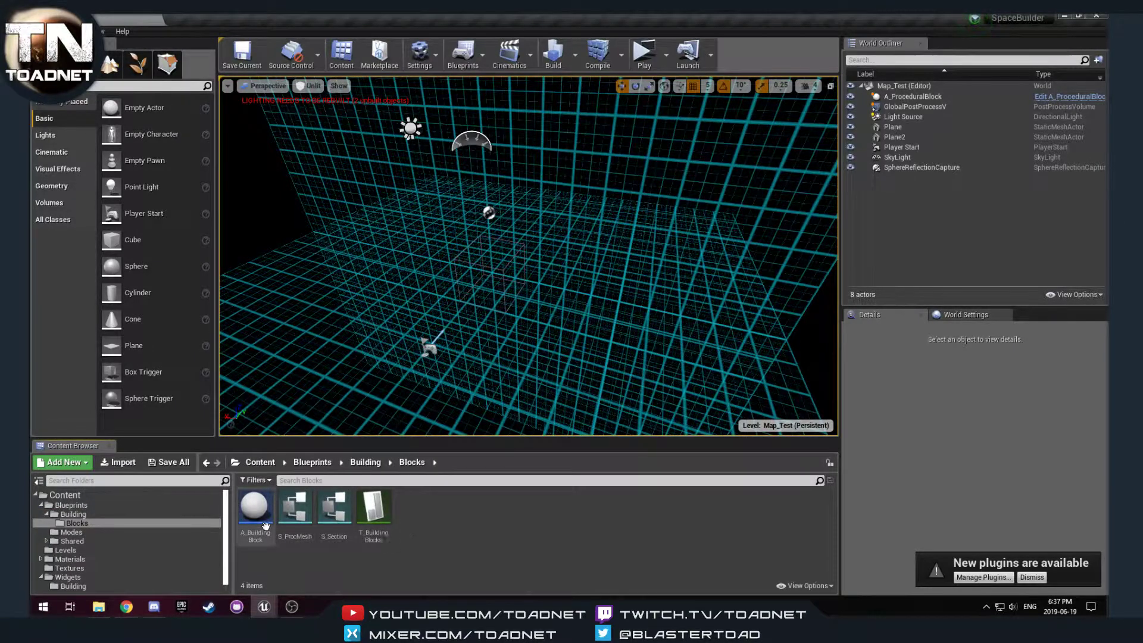
click(255, 505)
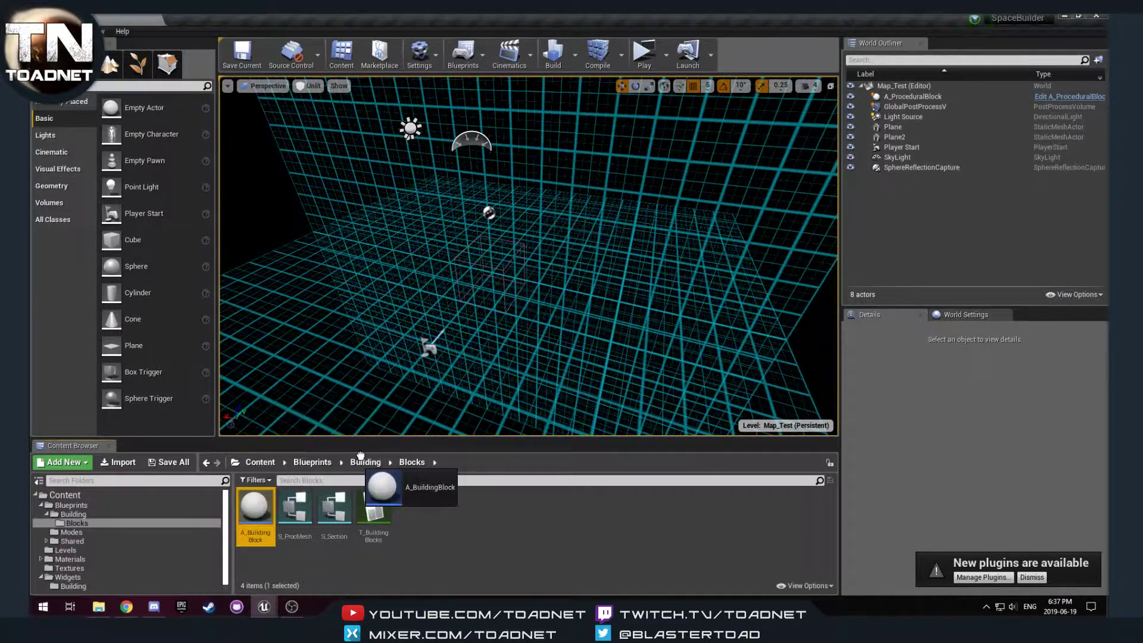
drag(255, 507, 612, 299)
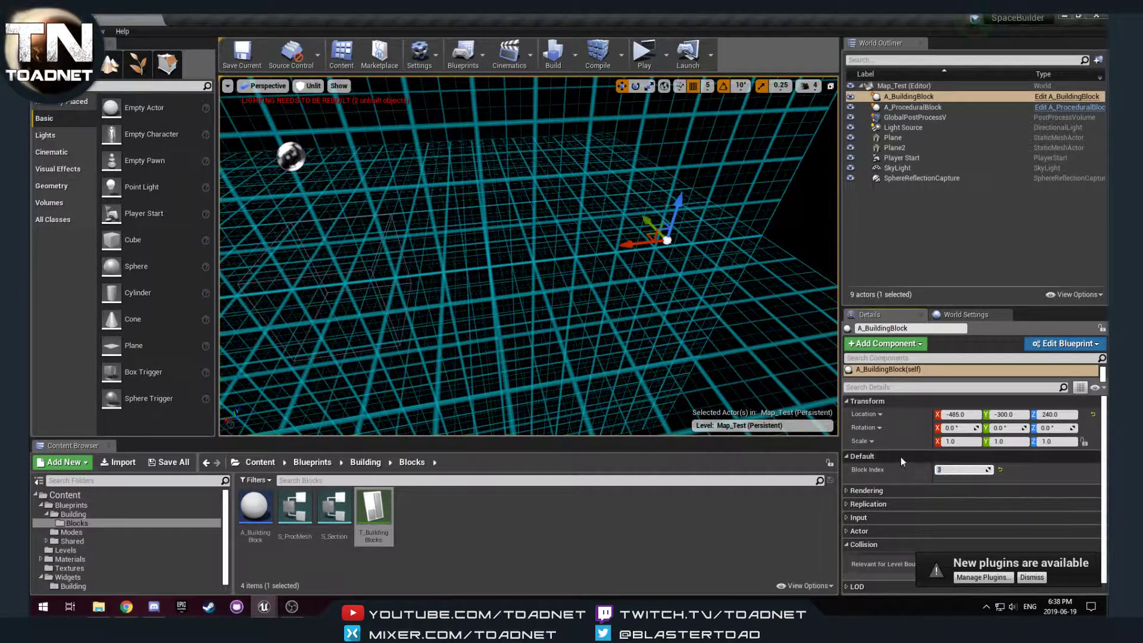
mouse_move(642, 55)
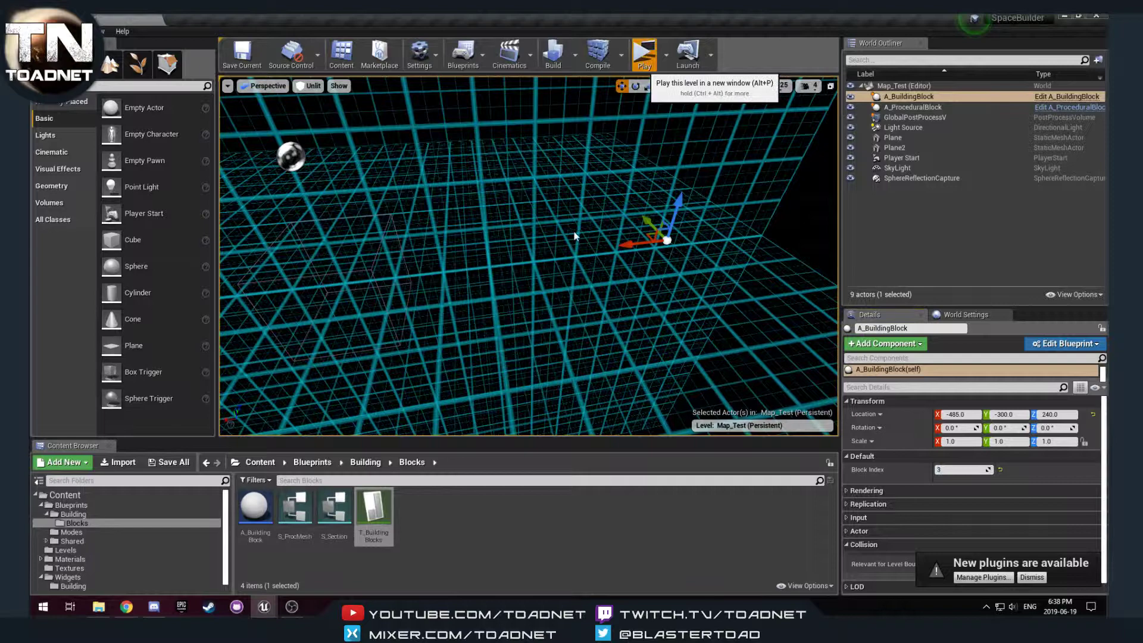
click(642, 55)
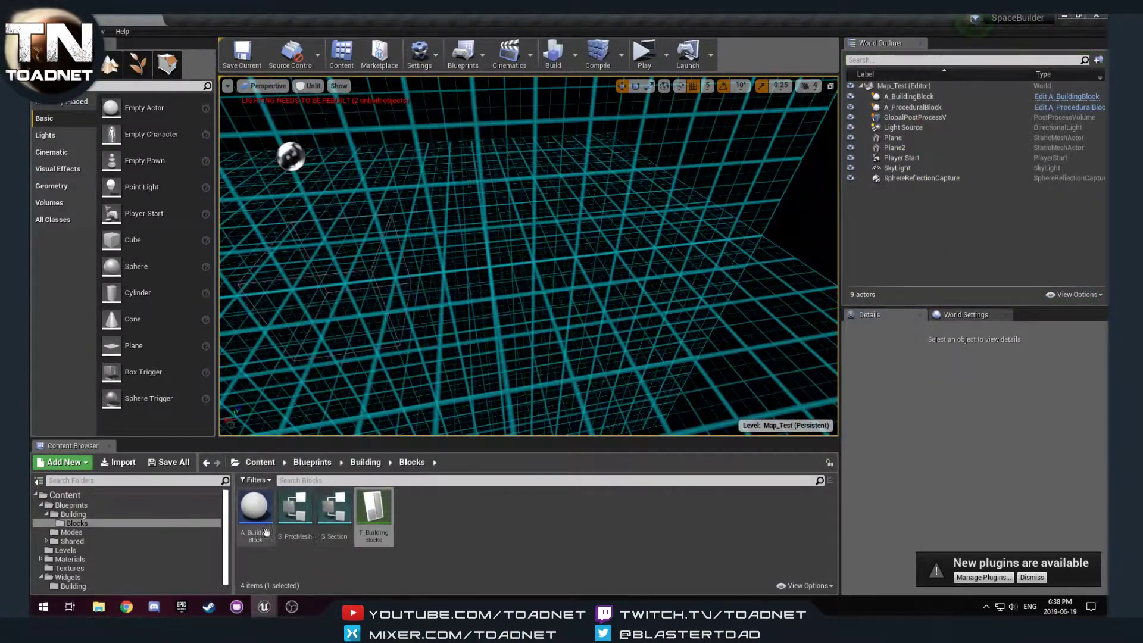
double_click(254, 505)
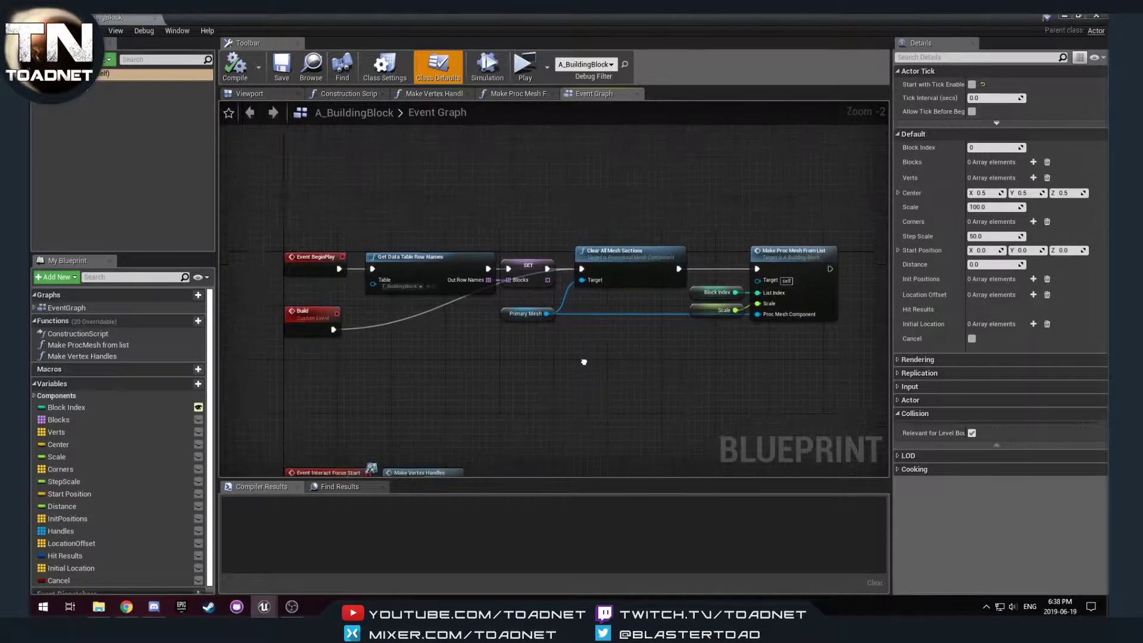
scroll(down, 3)
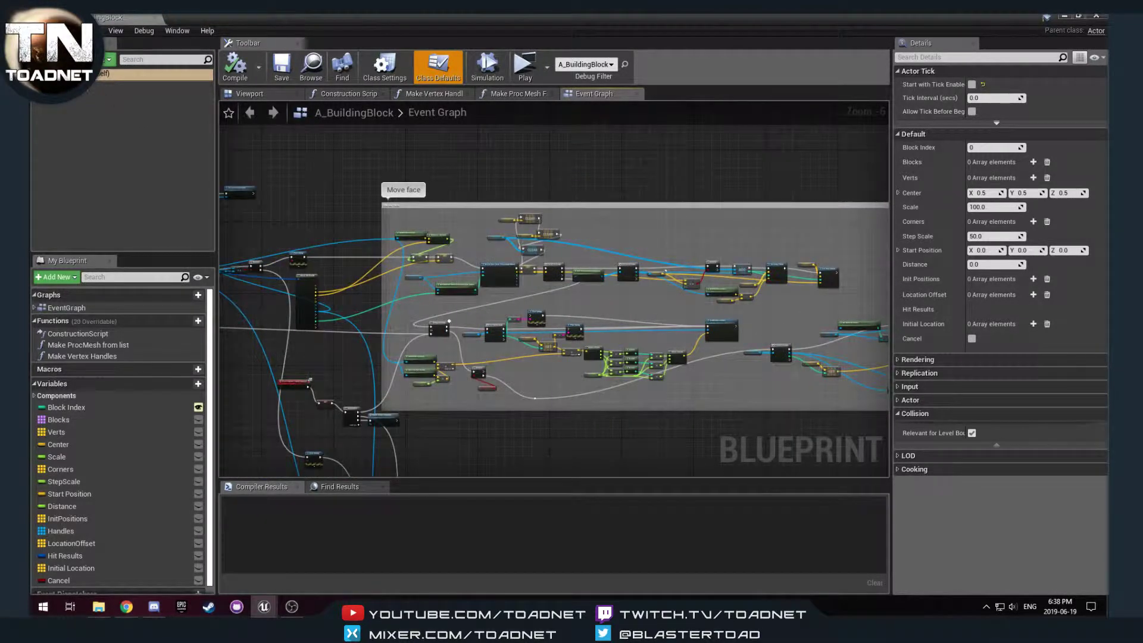
click(55, 276)
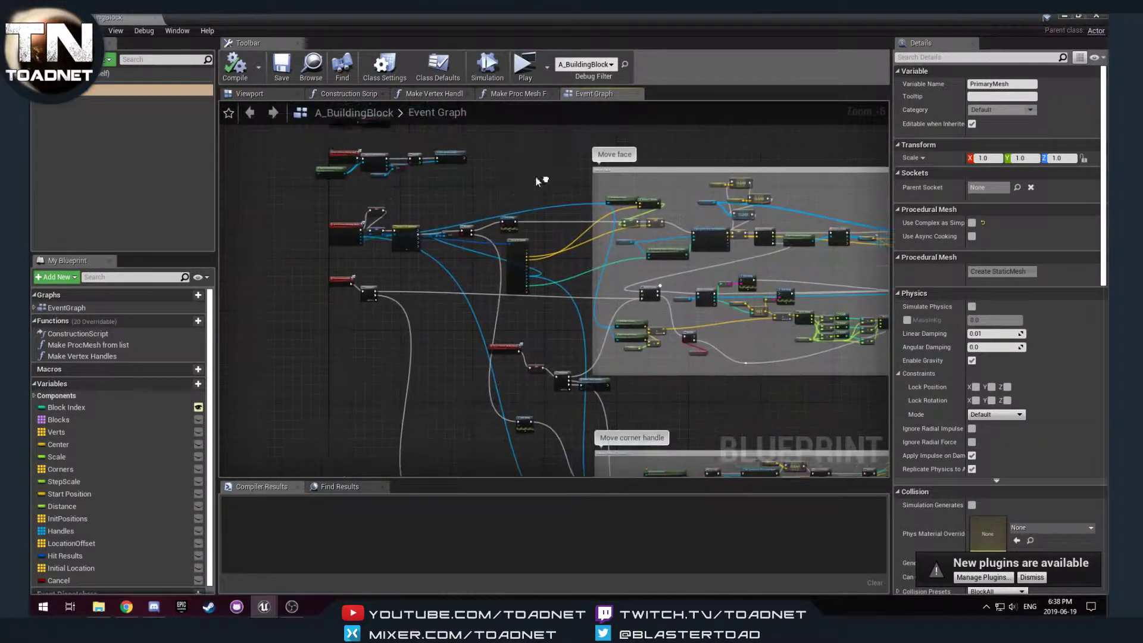
scroll(down, 3)
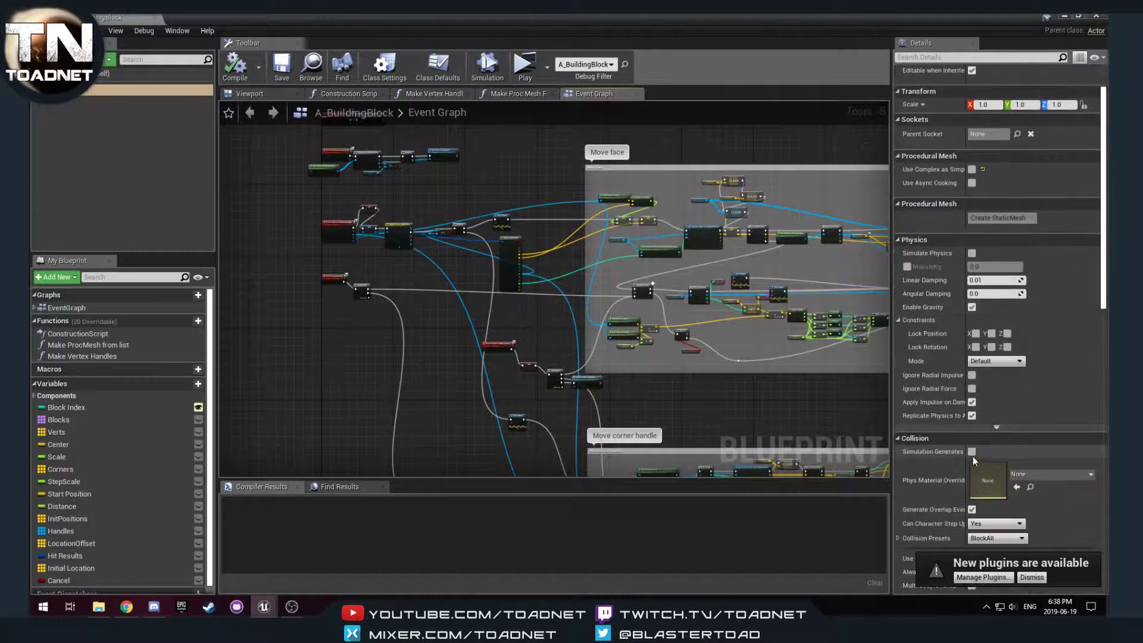
scroll(down, 3)
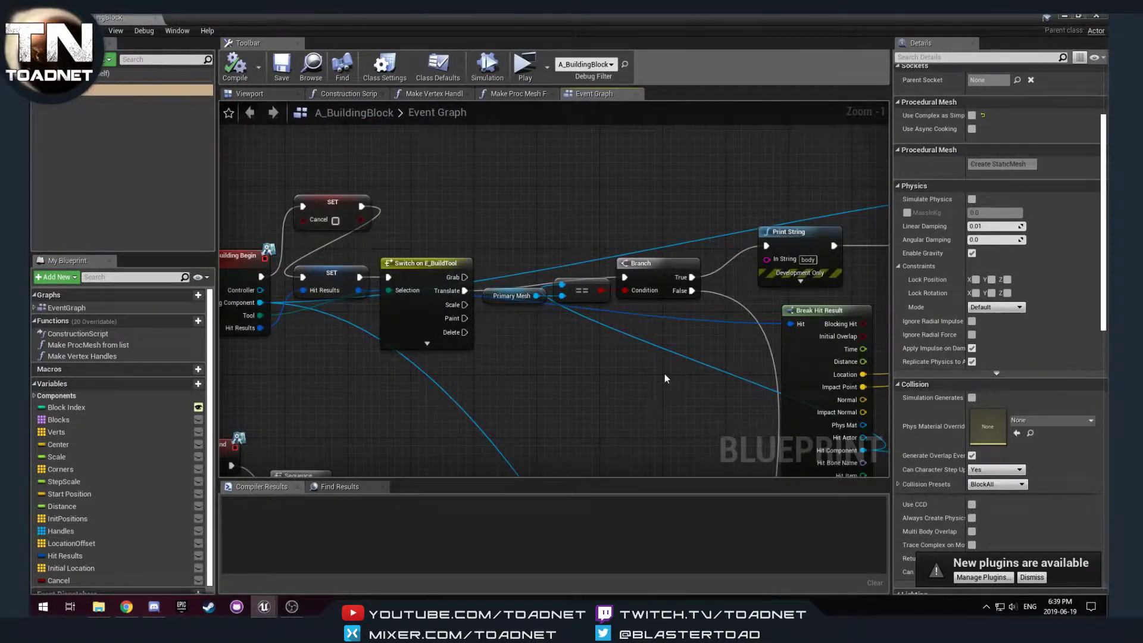
scroll(down, 3)
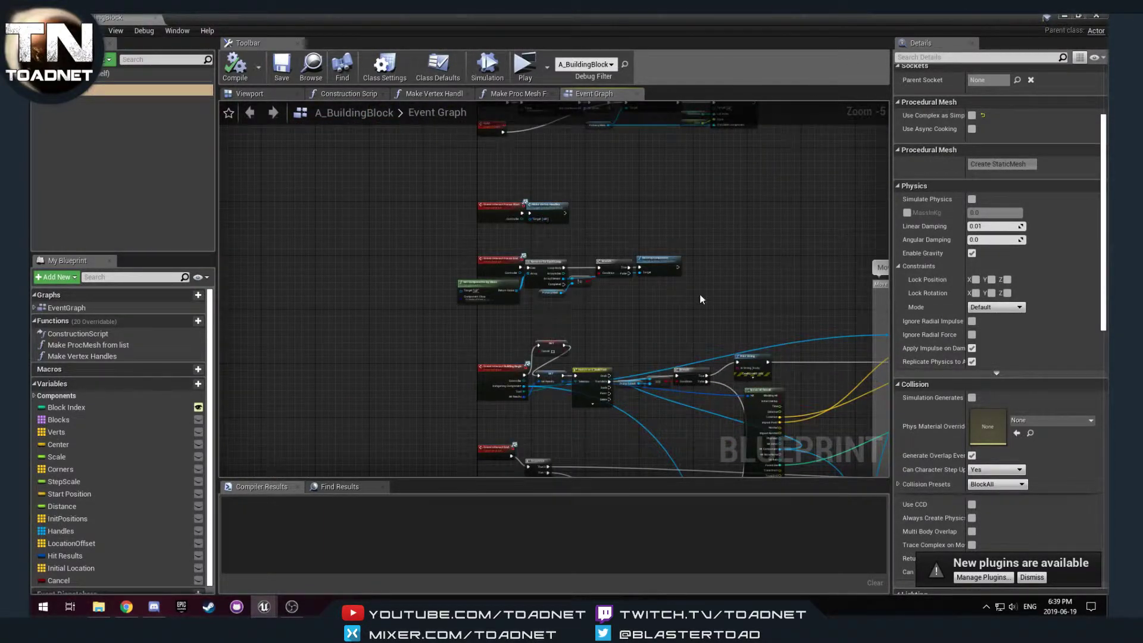
scroll(down, 3)
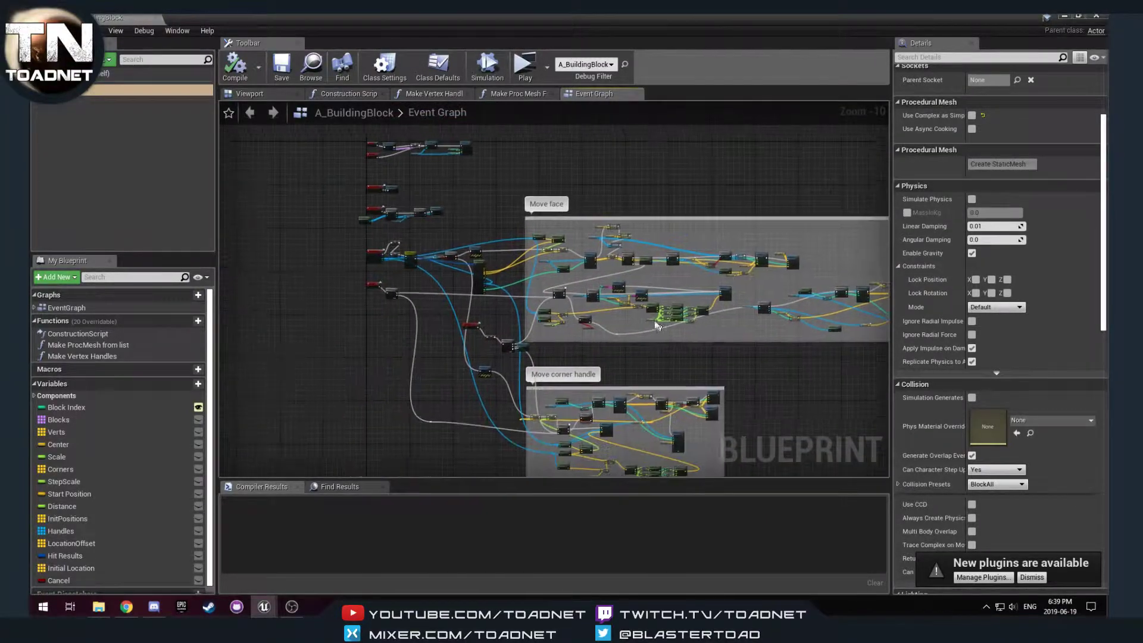
scroll(down, 3)
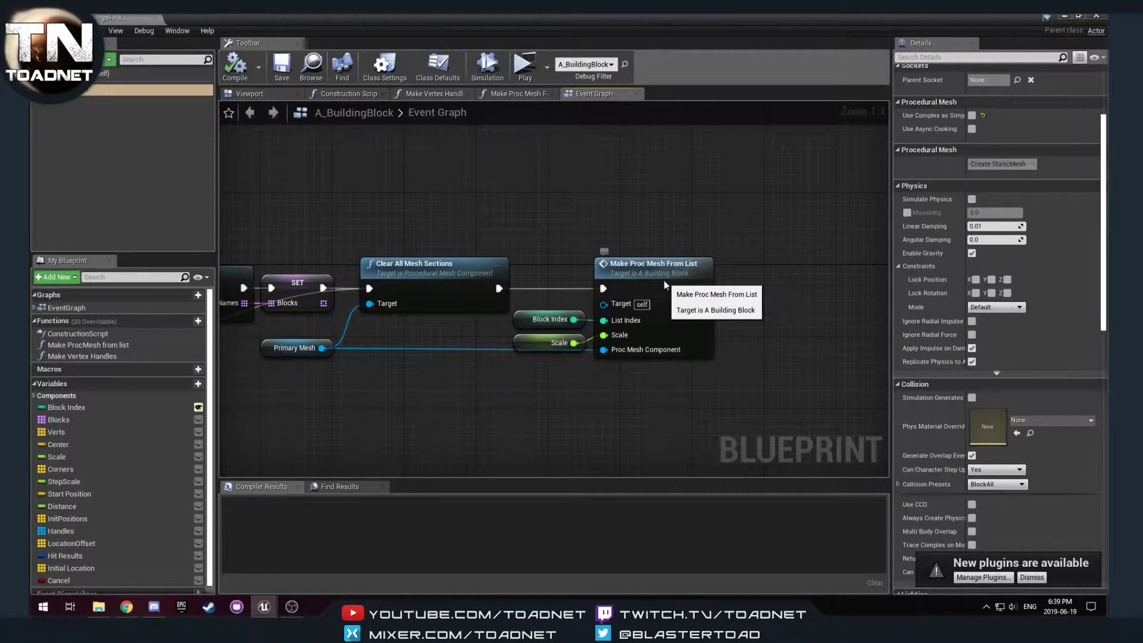
Step: Enable Create Collision on the Create Mesh Section node in Make Proc Mesh From List, compile and play
click(518, 93)
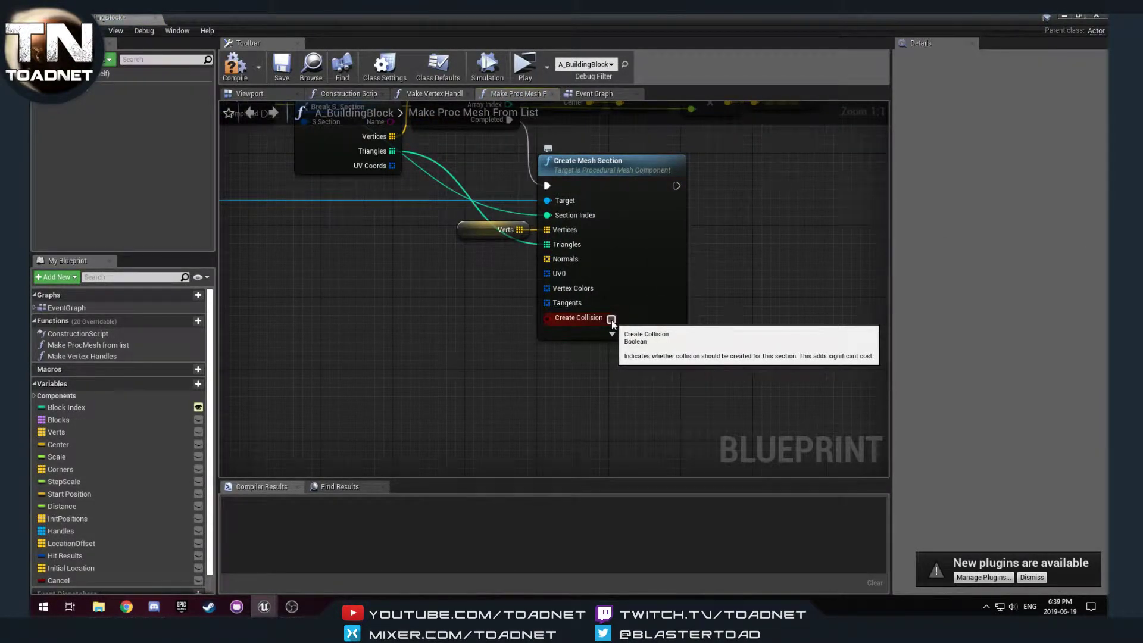
click(611, 318)
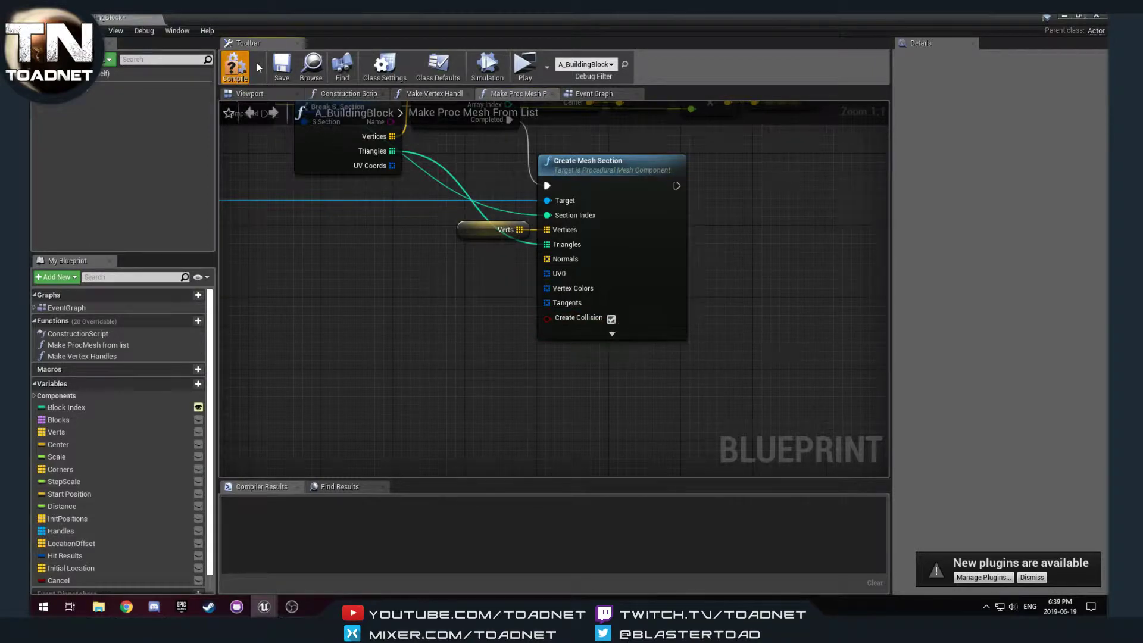
click(235, 65)
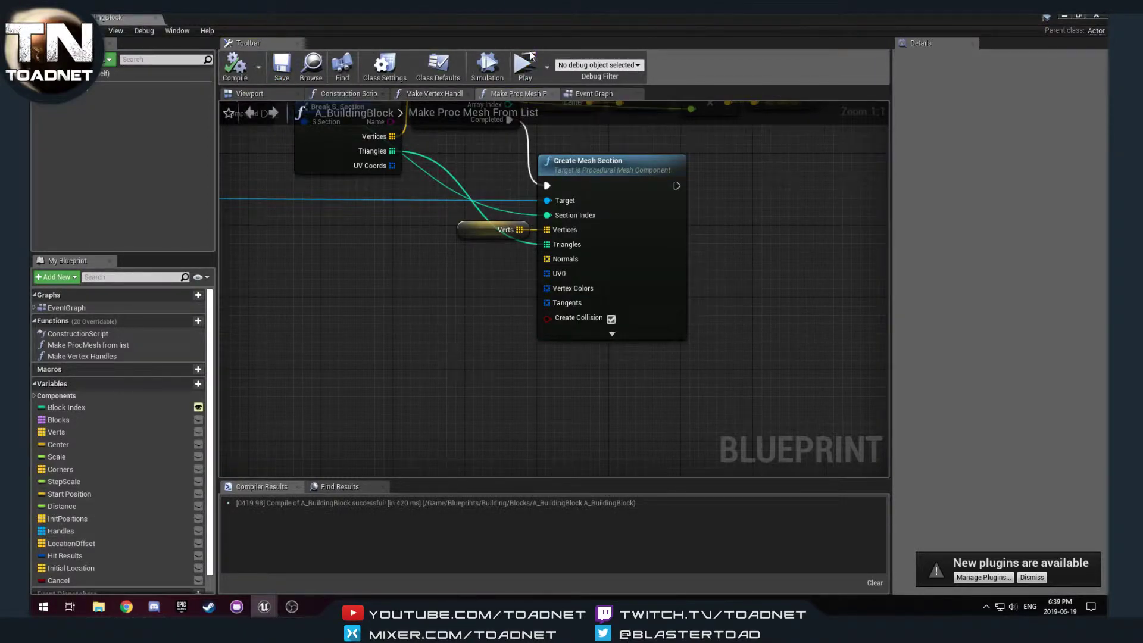
mouse_move(524, 66)
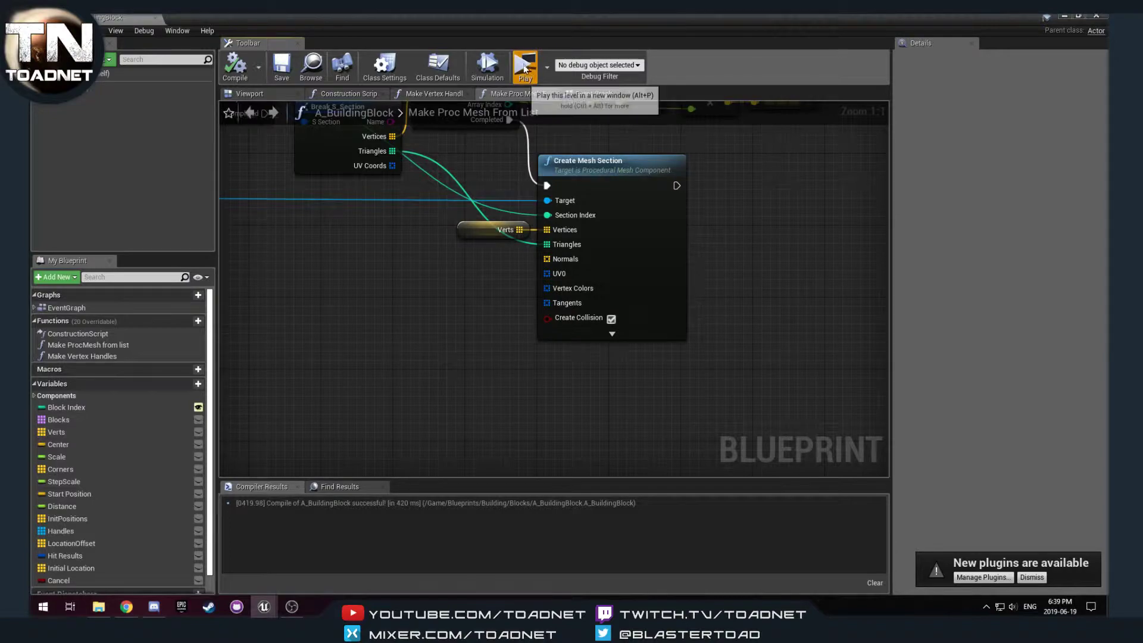
click(524, 64)
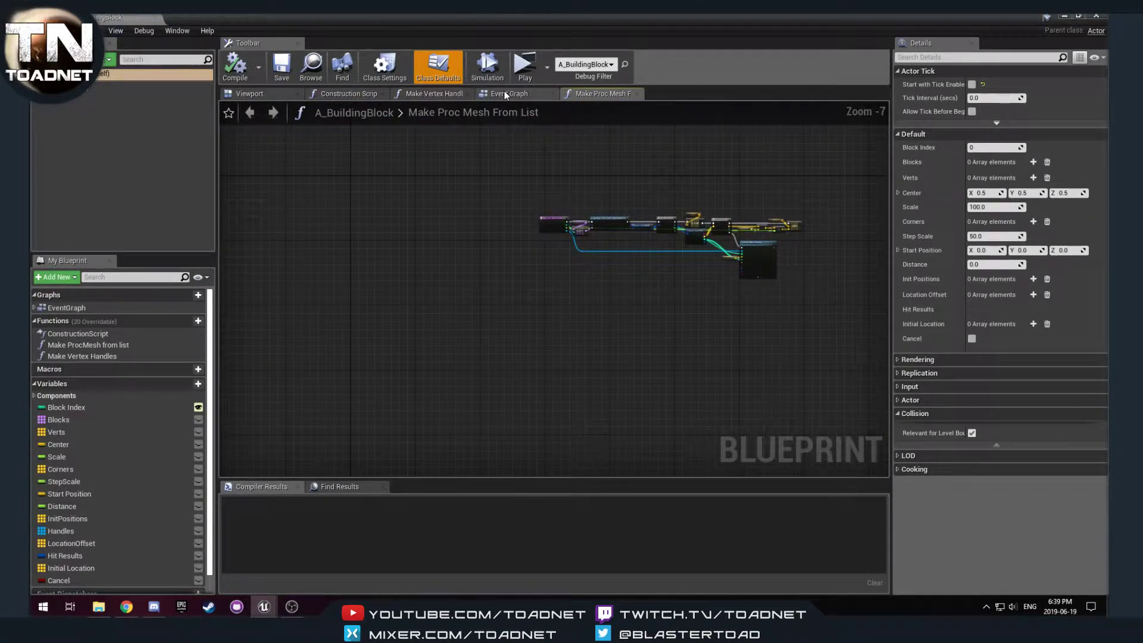
Step: Return to the Event Graph and strip it to the BeginPlay mesh-building chain
click(511, 93)
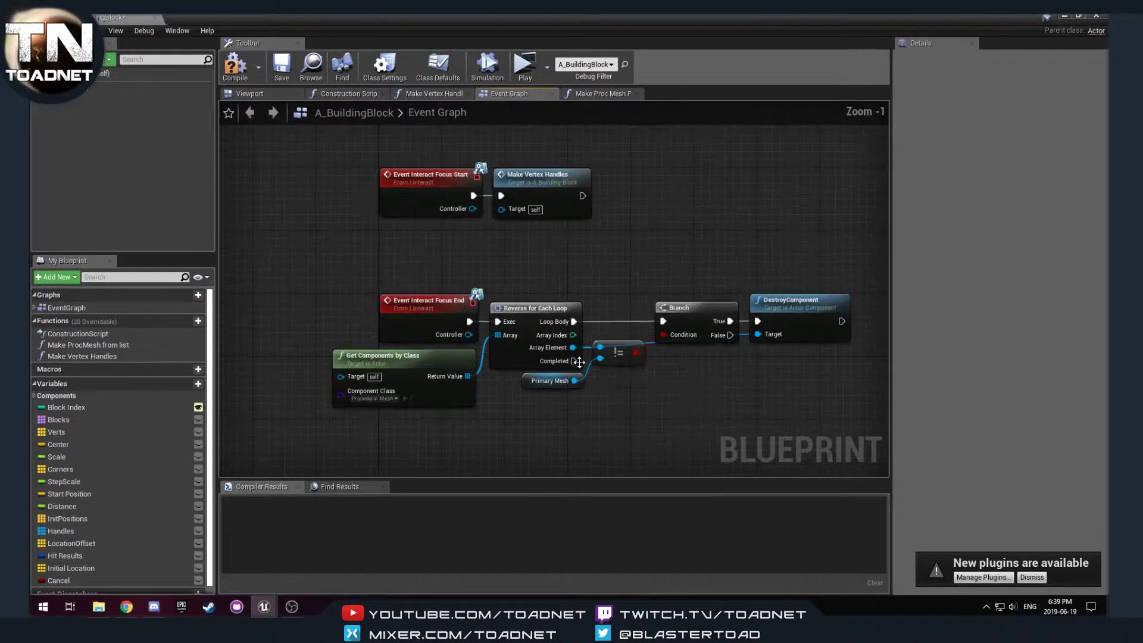
scroll(down, 3)
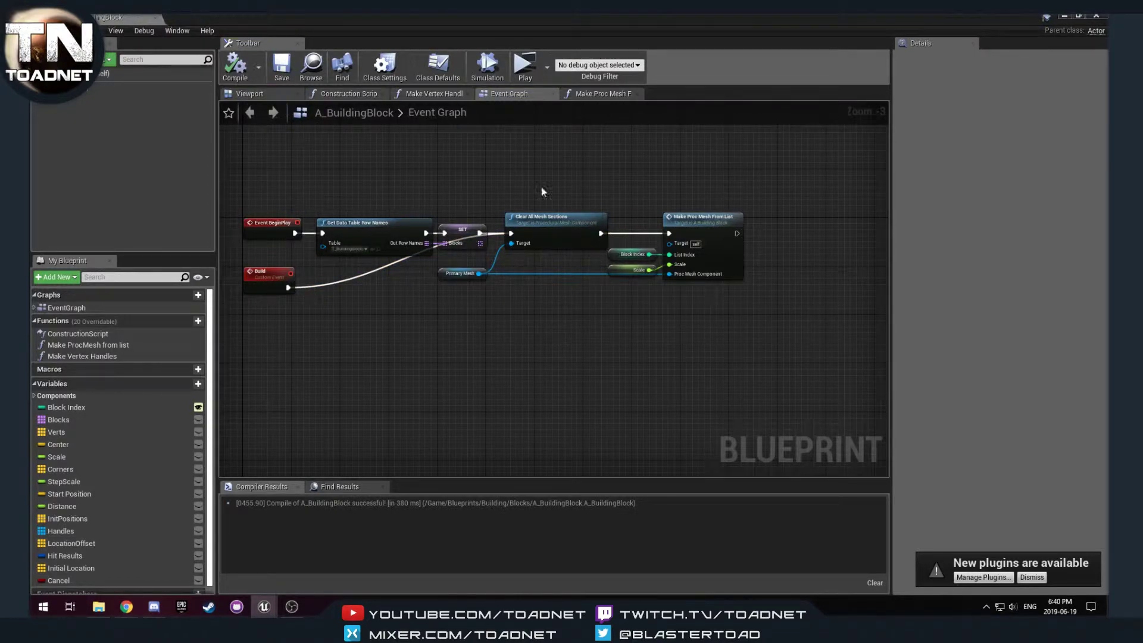
mouse_move(756, 264)
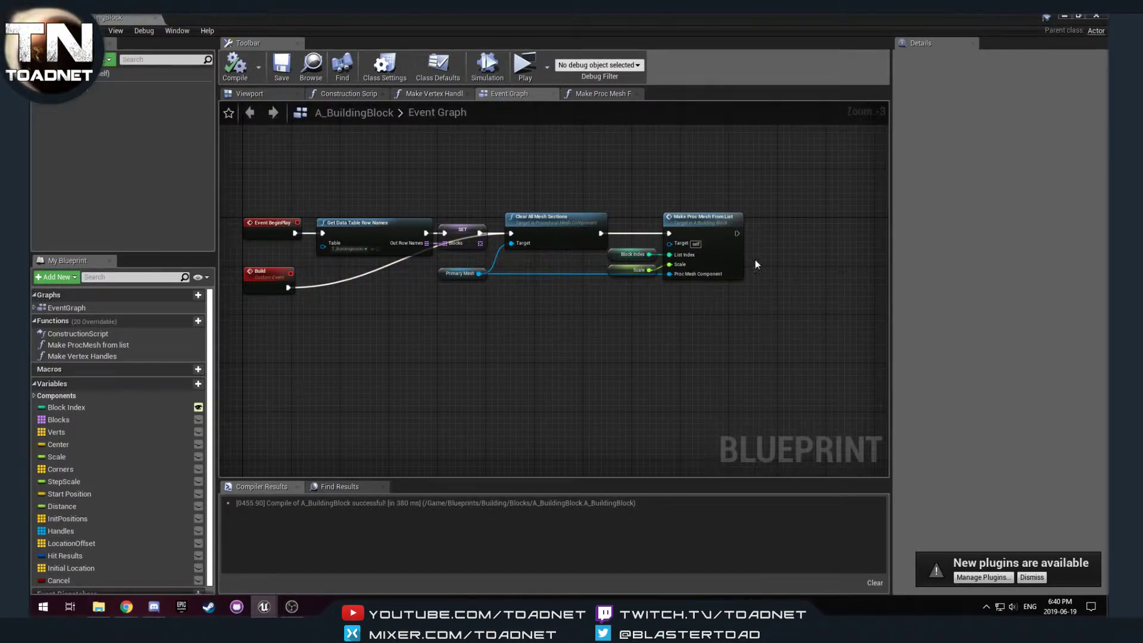
mouse_move(696, 286)
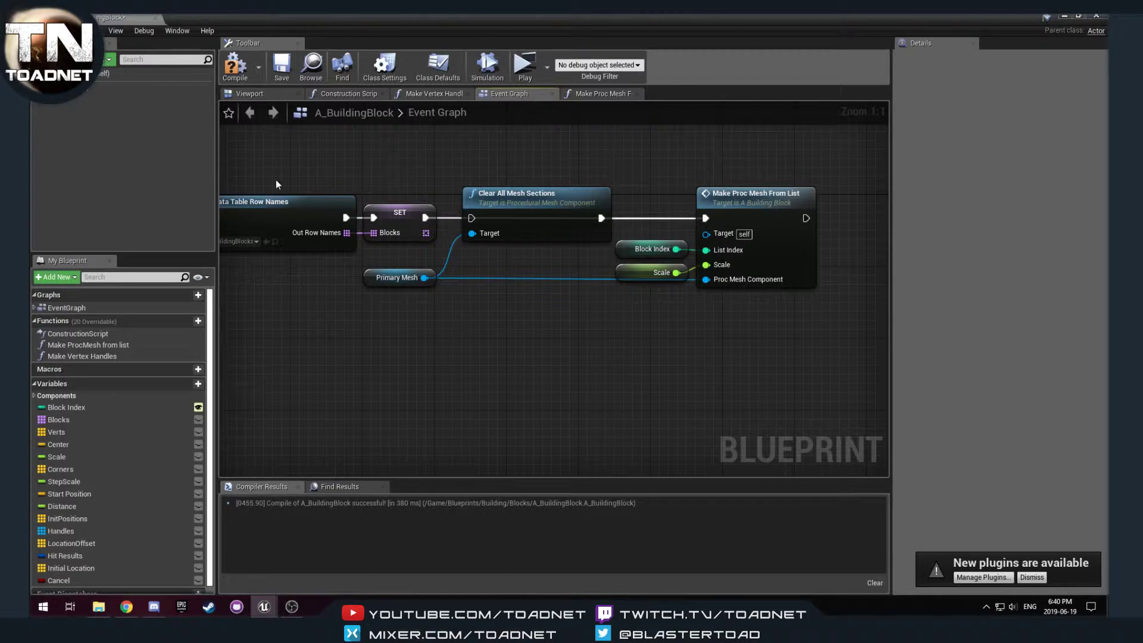
Step: Follow the 'could not find Build' compile error into the Construction Script, remove the call and recompile
click(235, 65)
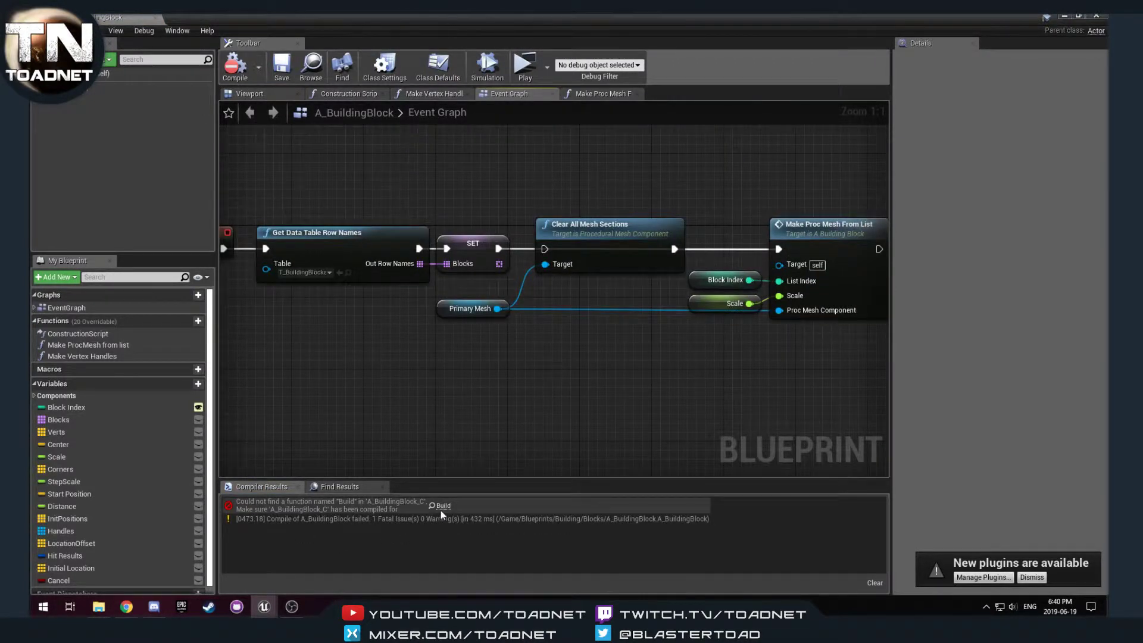
click(350, 93)
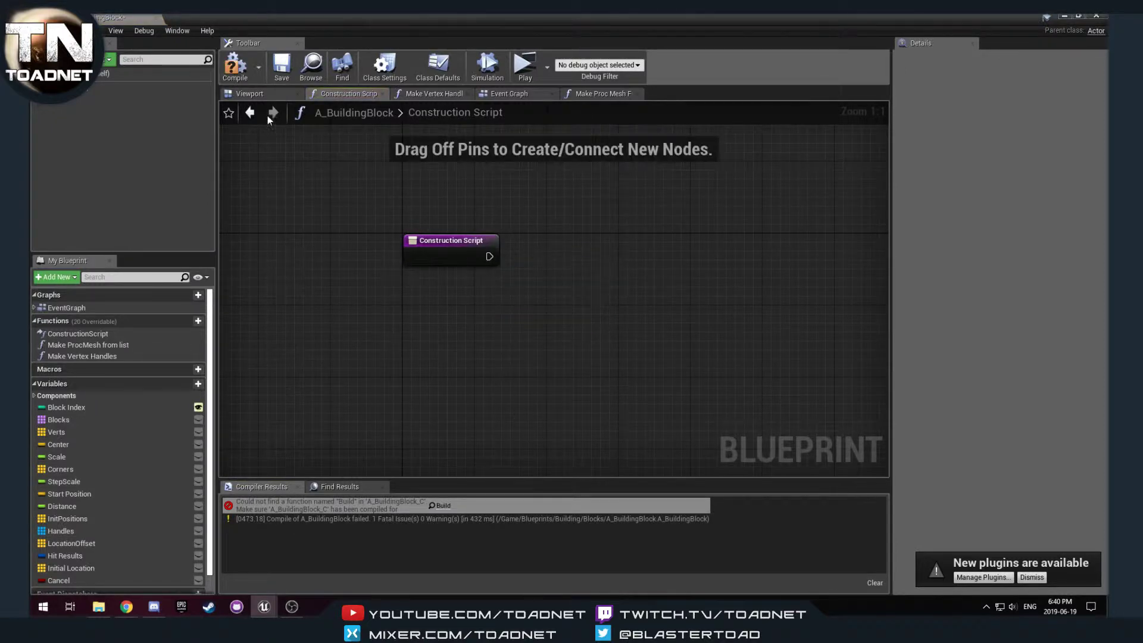
click(234, 66)
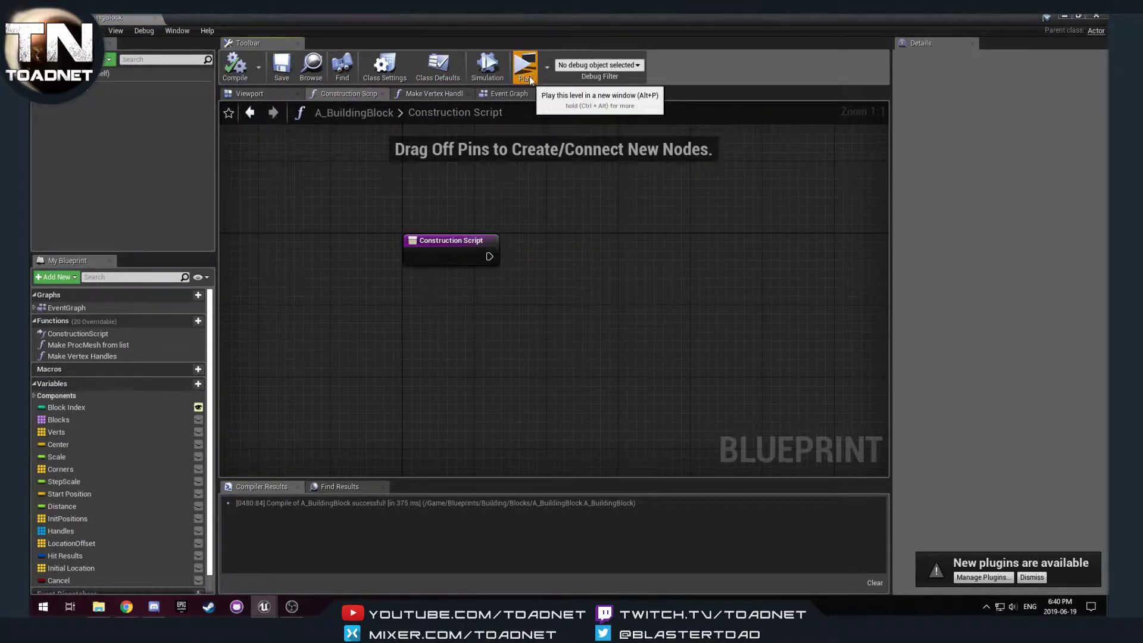
click(524, 66)
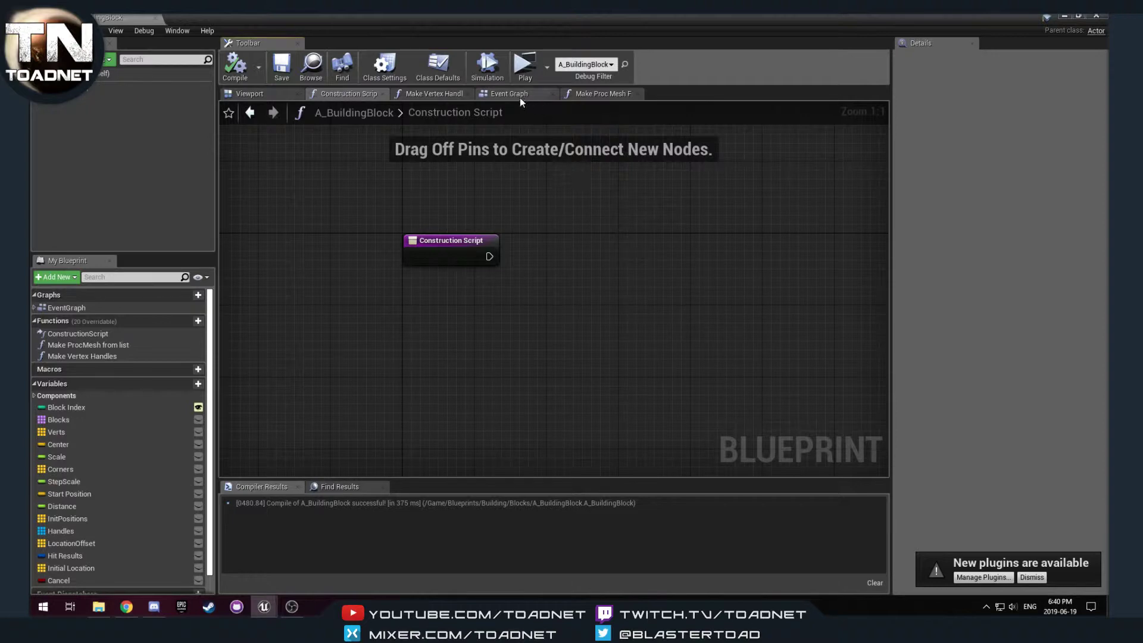
click(602, 93)
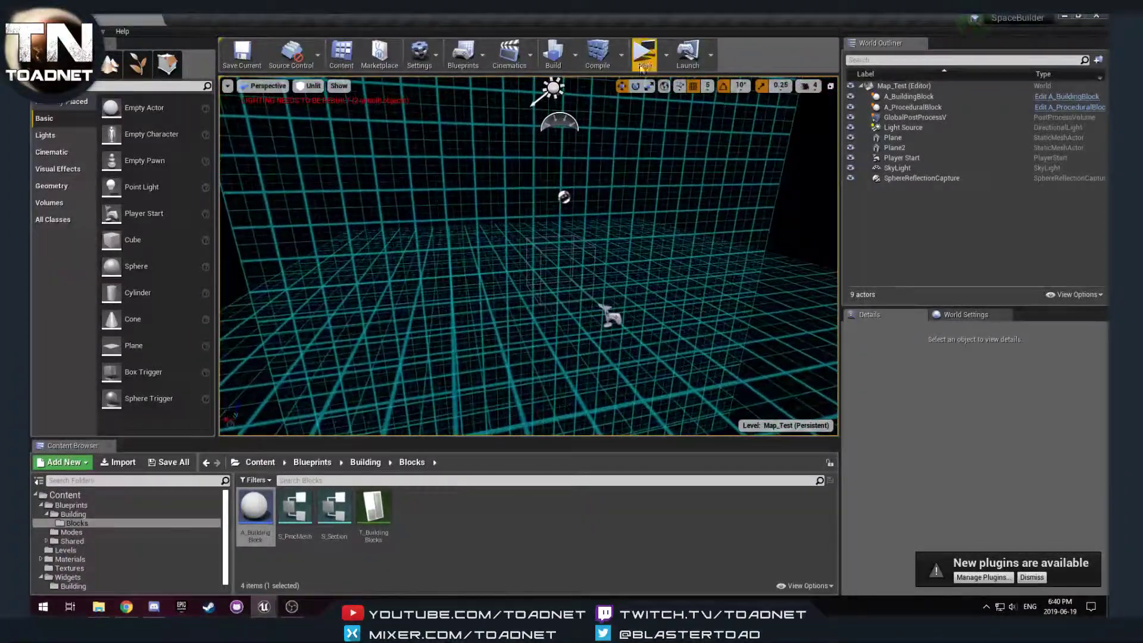
Step: Play the level, turn a block face red with the sliders, then close the settings and stop playing
click(644, 55)
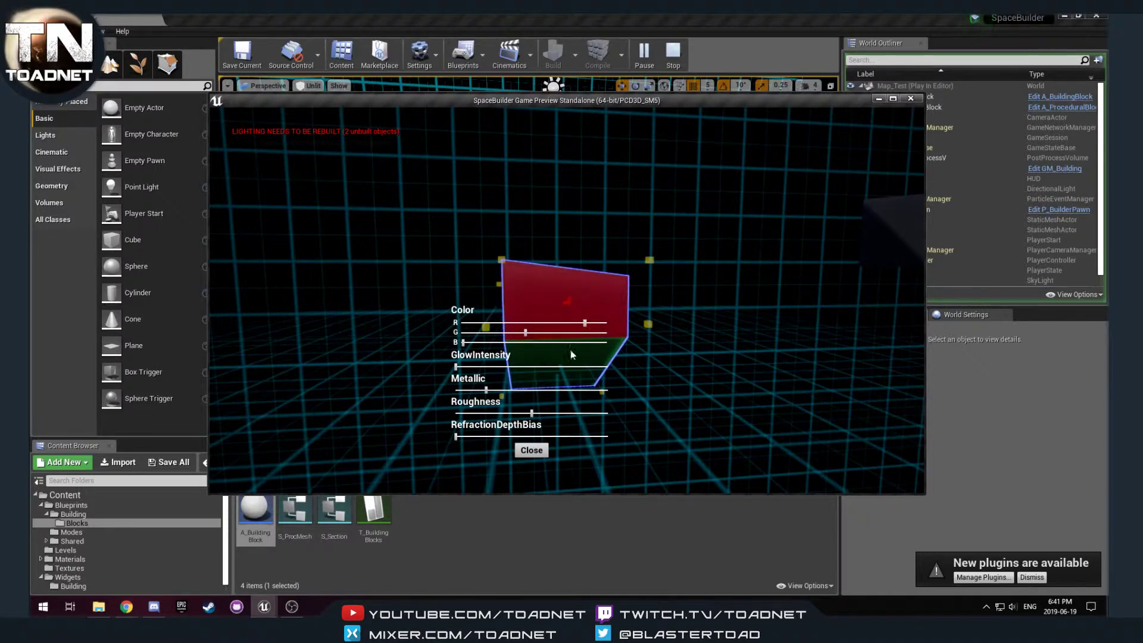
click(531, 450)
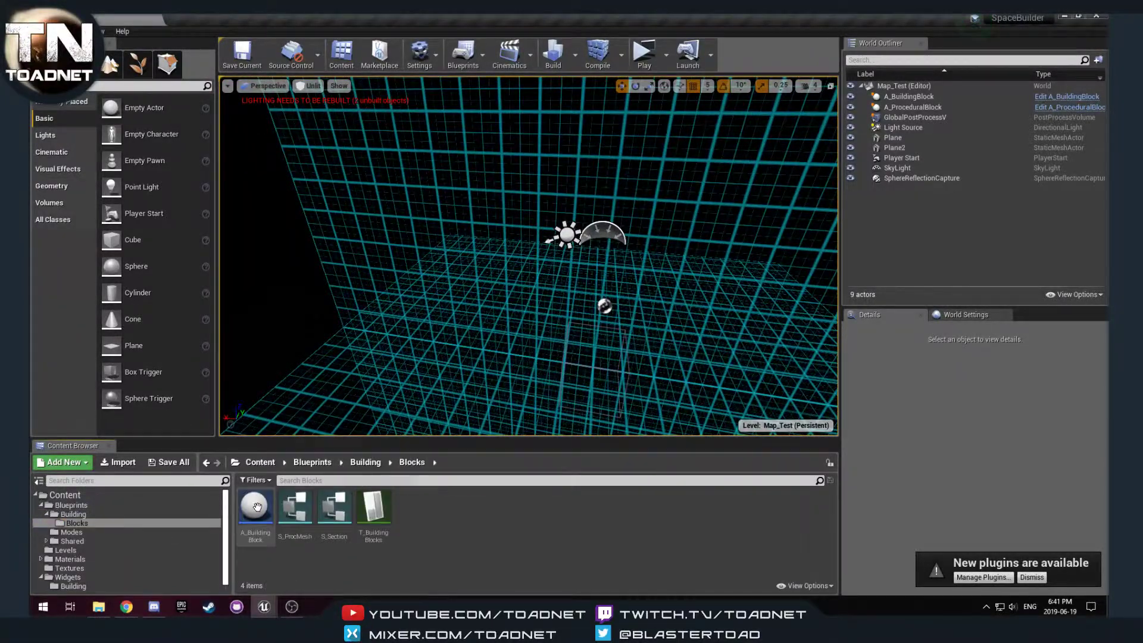
double_click(255, 507)
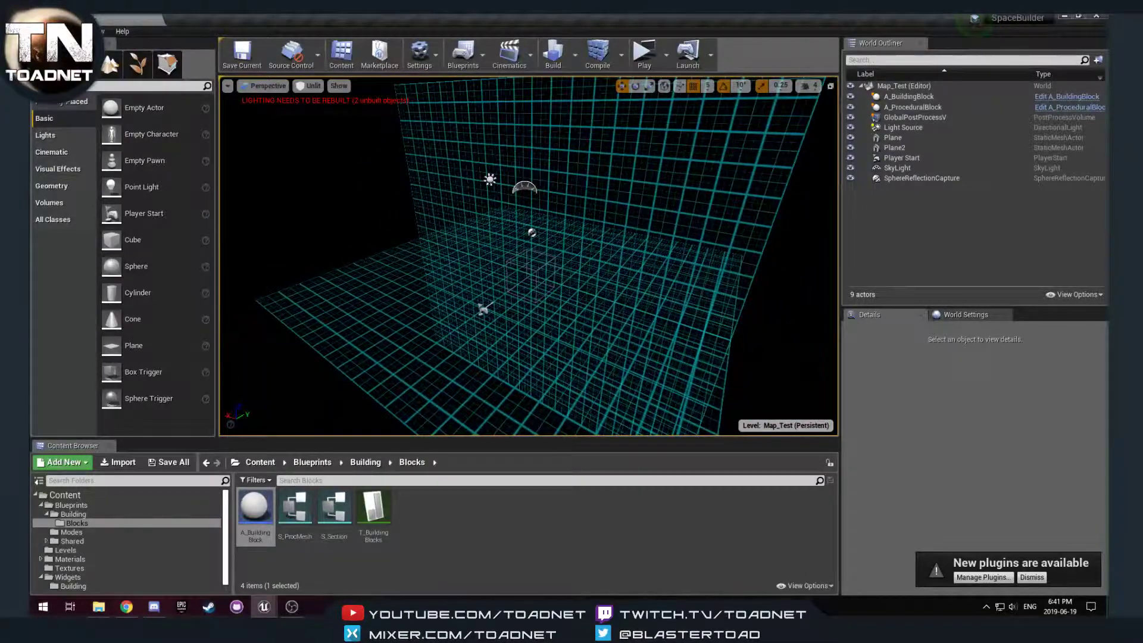
mouse_move(241, 52)
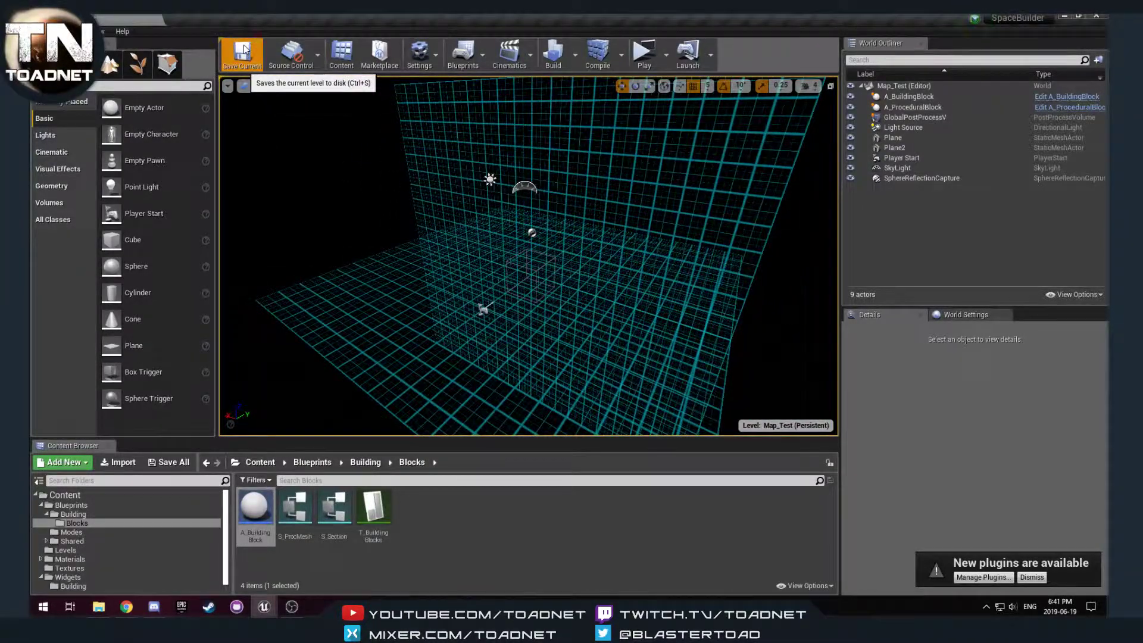